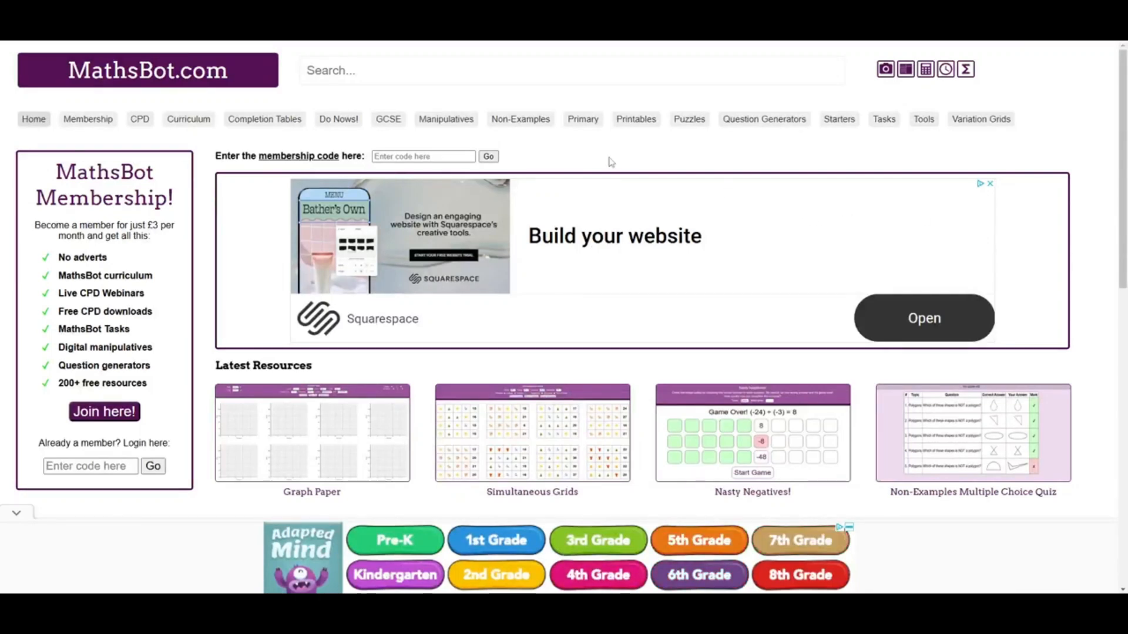
# Step: Enter the membership code to unlock the Members' Resources panel
pyautogui.click(423, 156)
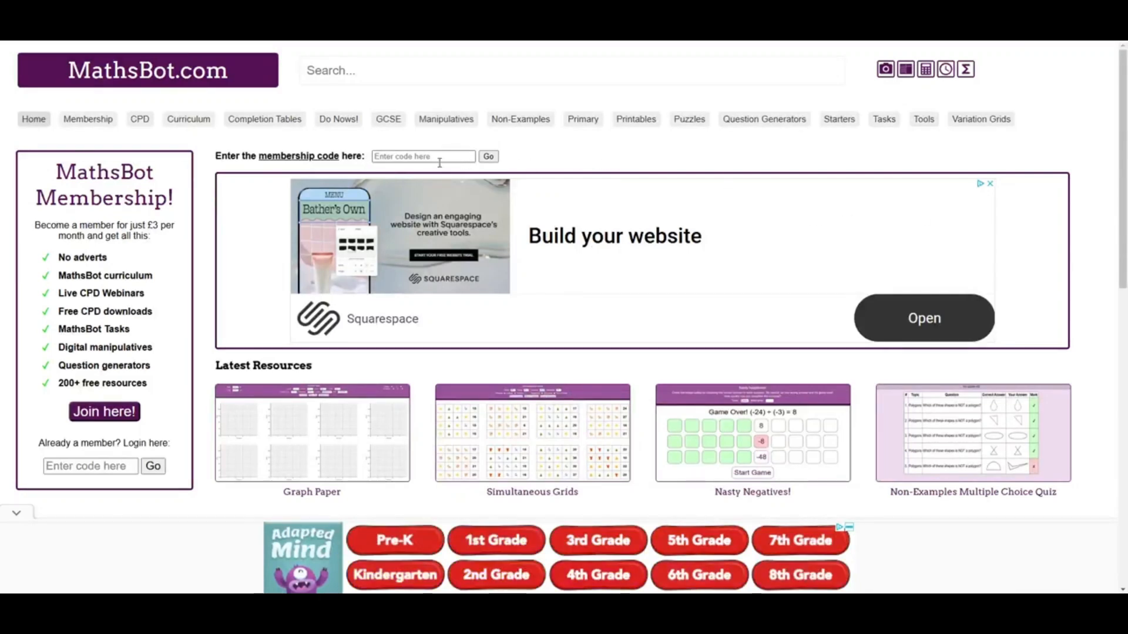
pyautogui.click(423, 156)
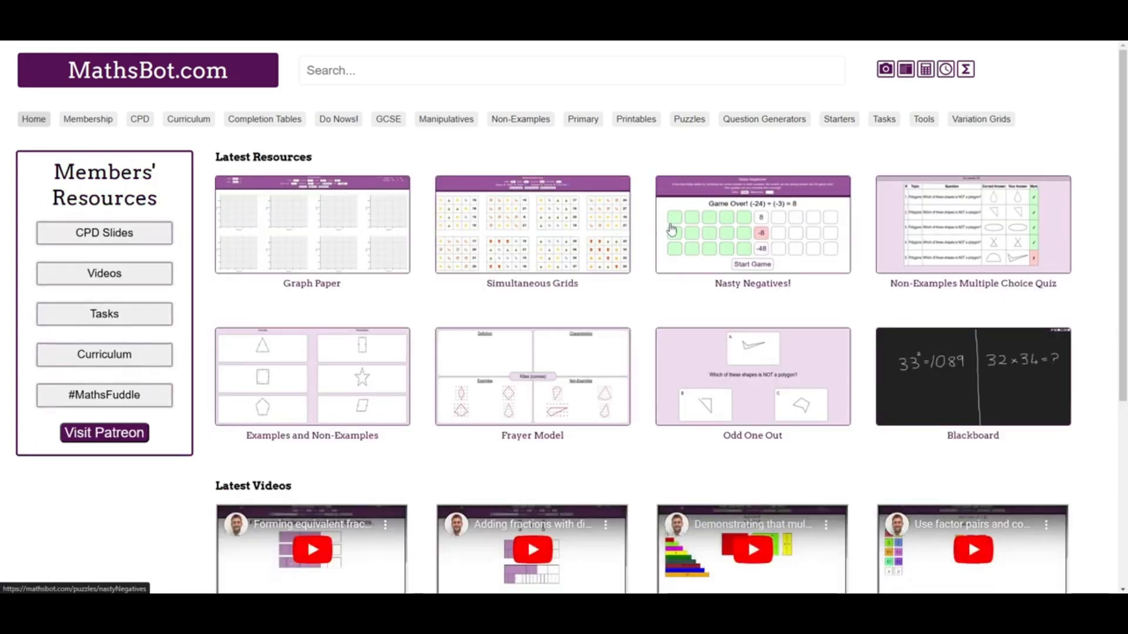
pyautogui.moveTo(427, 272)
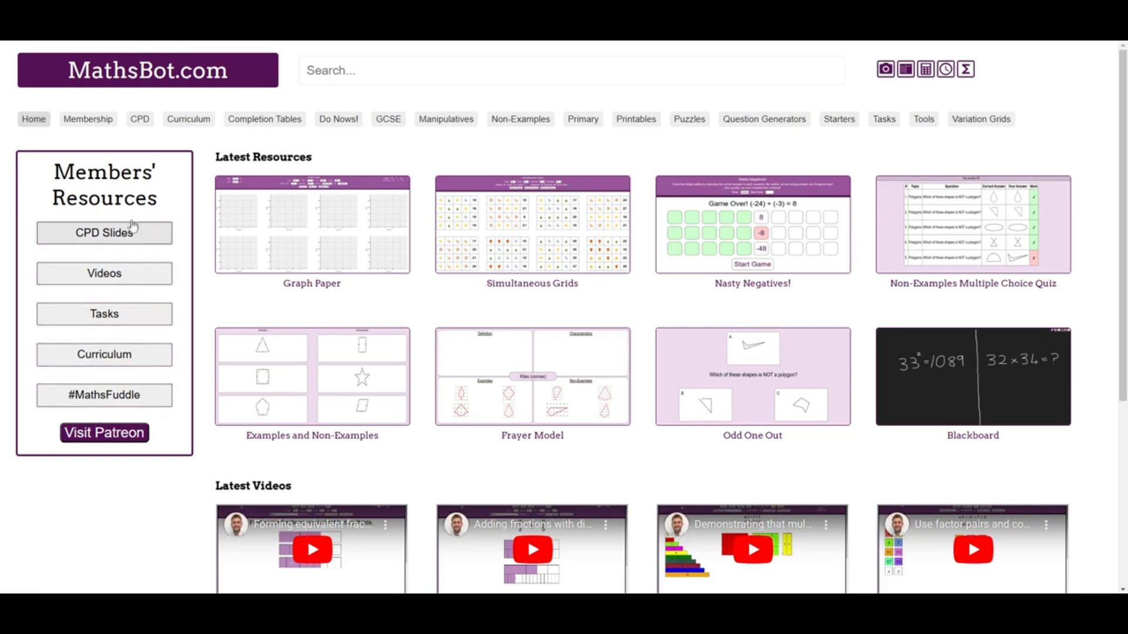
pyautogui.moveTo(108, 241)
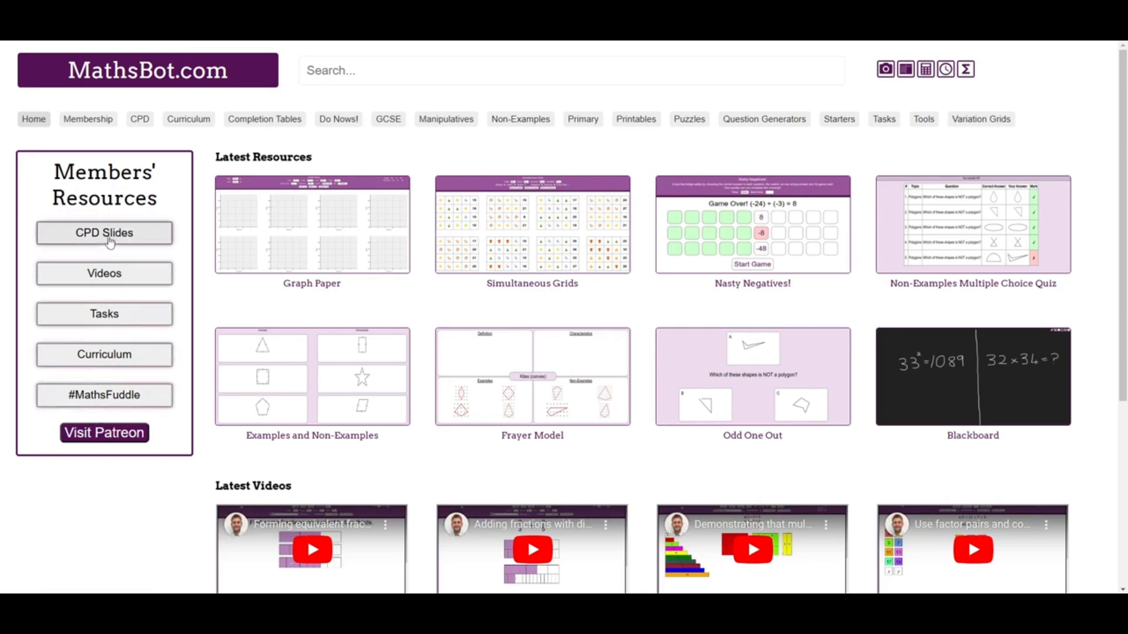
# Step: Open CPD Slides and browse decks like Algebra Tiles and Cuisenaire Rods
pyautogui.click(103, 232)
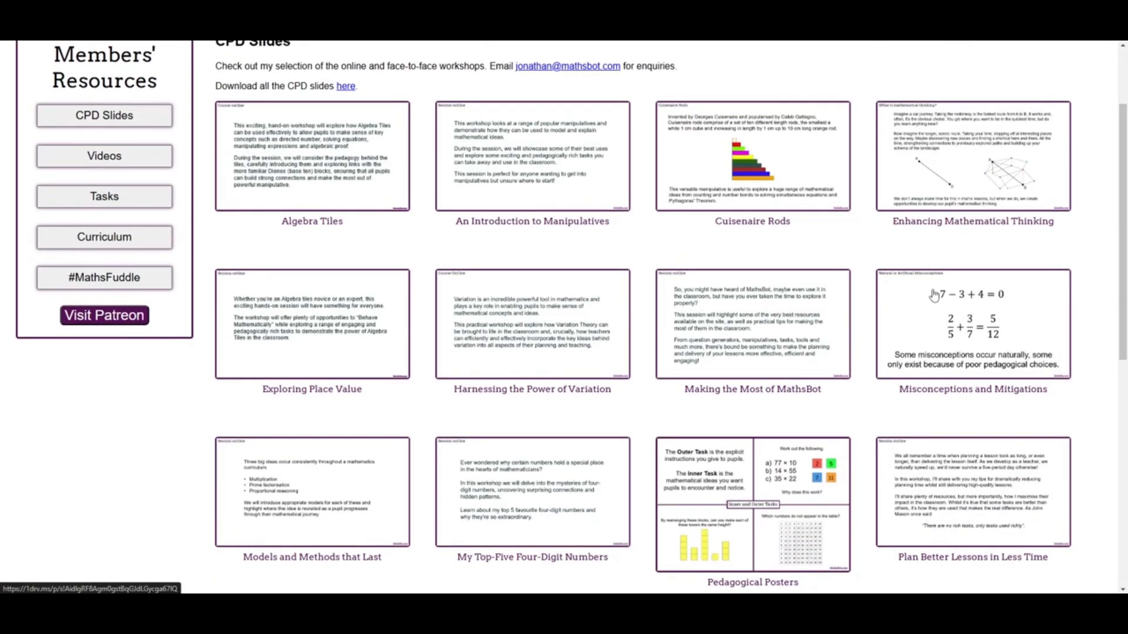
pyautogui.scroll(3)
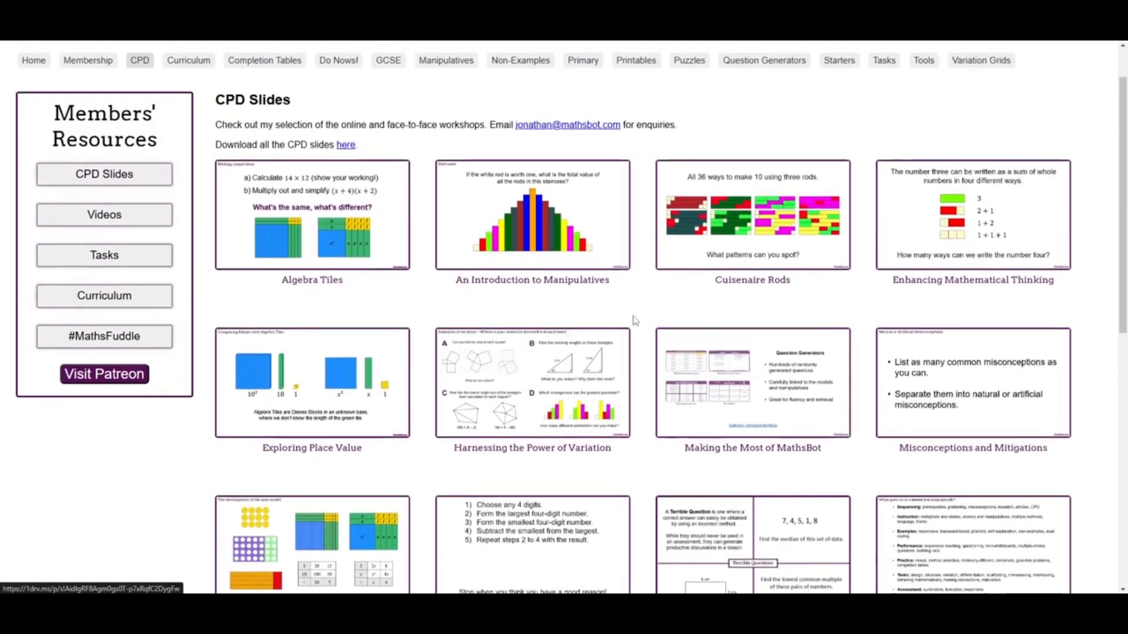
pyautogui.scroll(-3)
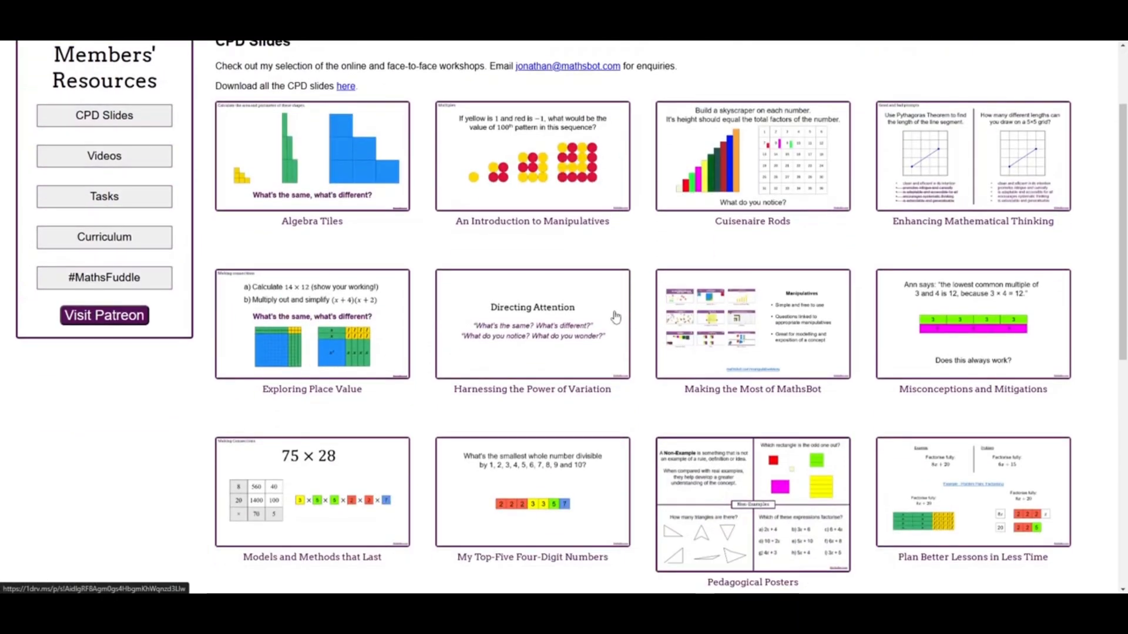
pyautogui.scroll(3)
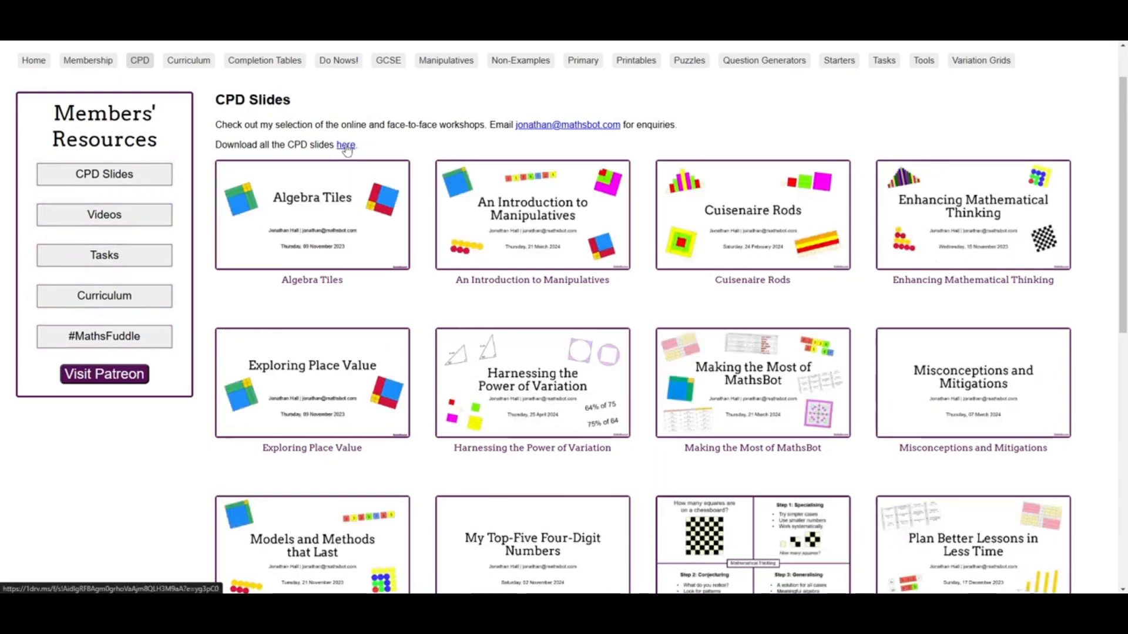
pyautogui.scroll(-3)
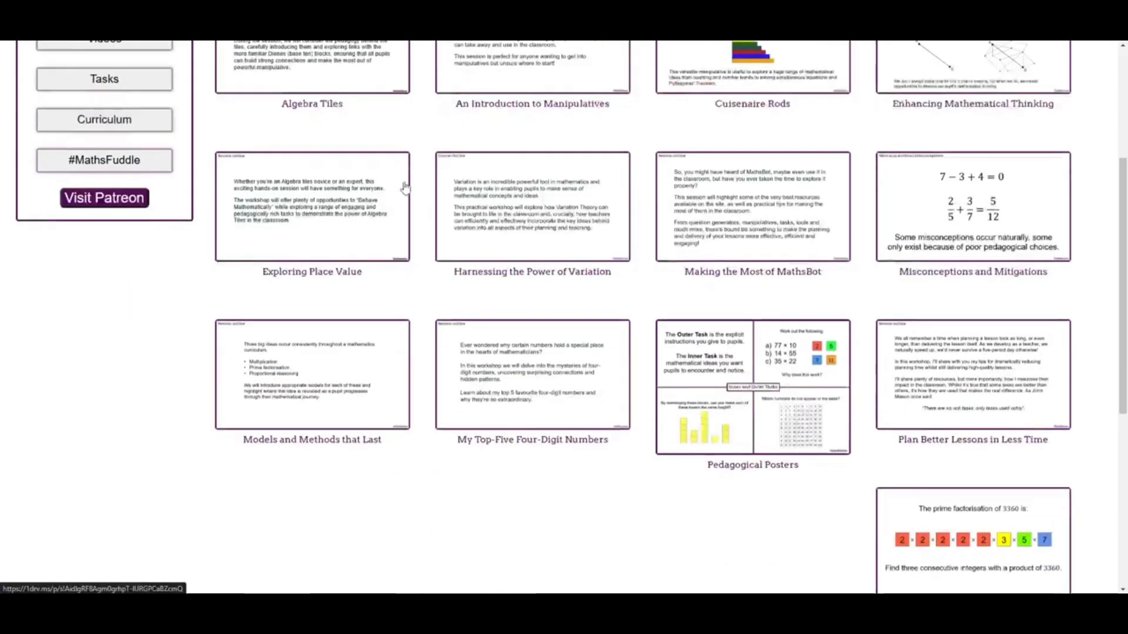
pyautogui.scroll(3)
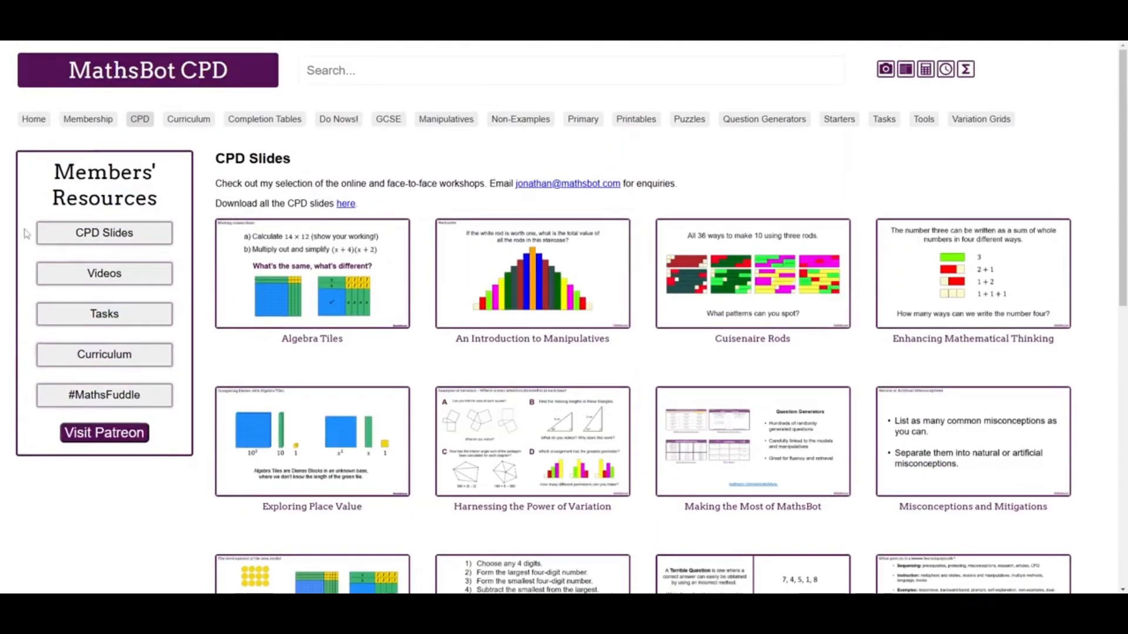
# Step: Open Videos and browse #MiniMathsBots clips like adding negative numbers
pyautogui.click(104, 273)
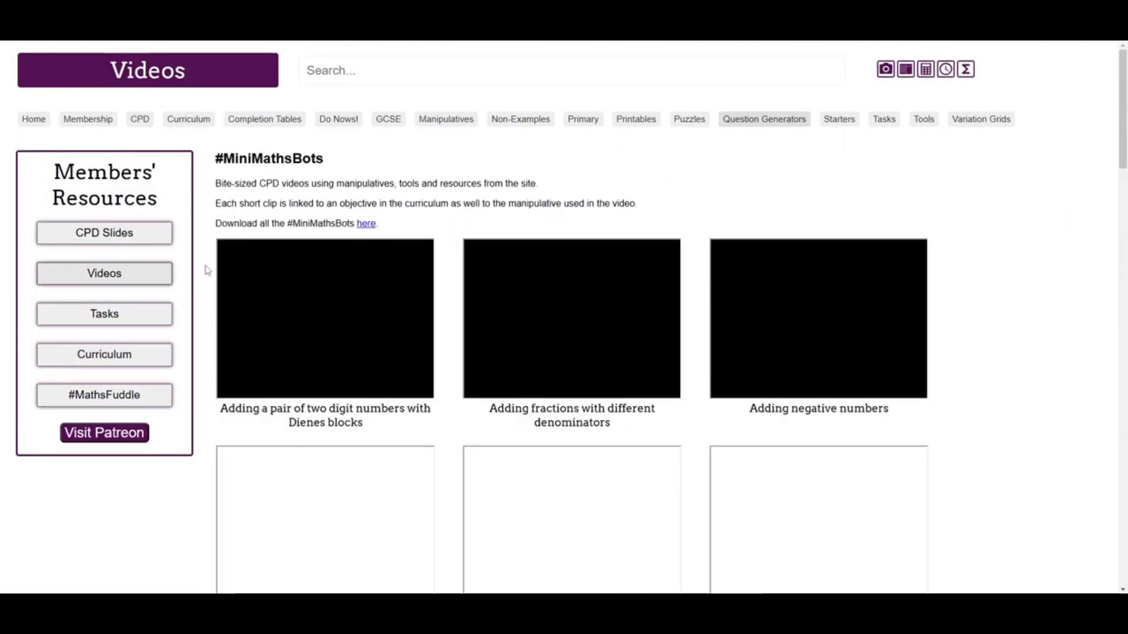
pyautogui.scroll(-3)
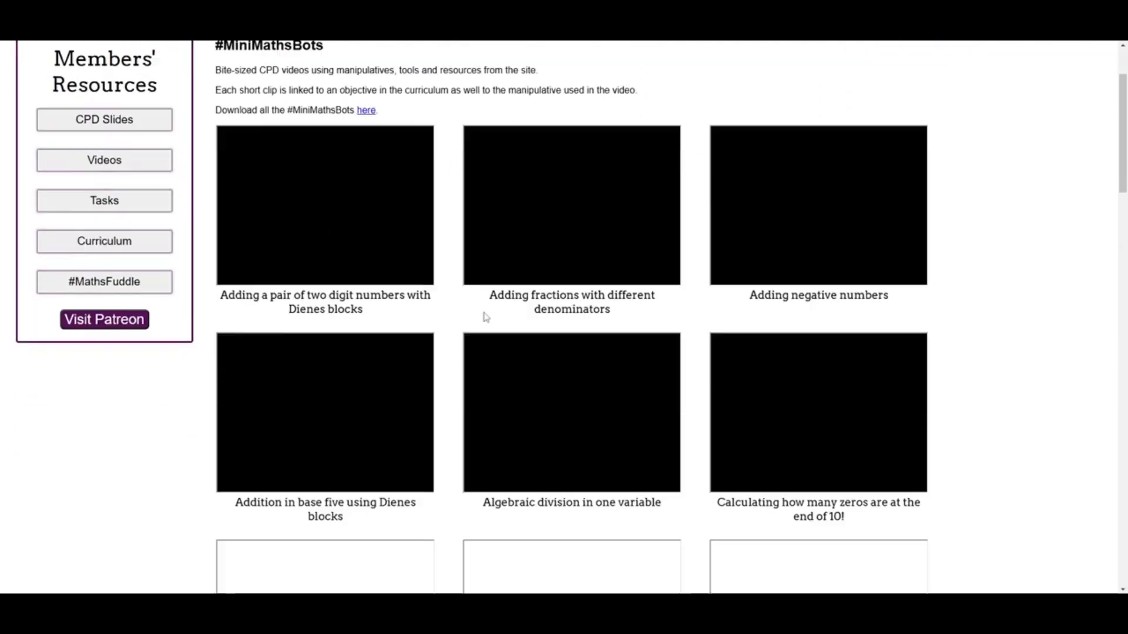
pyautogui.scroll(3)
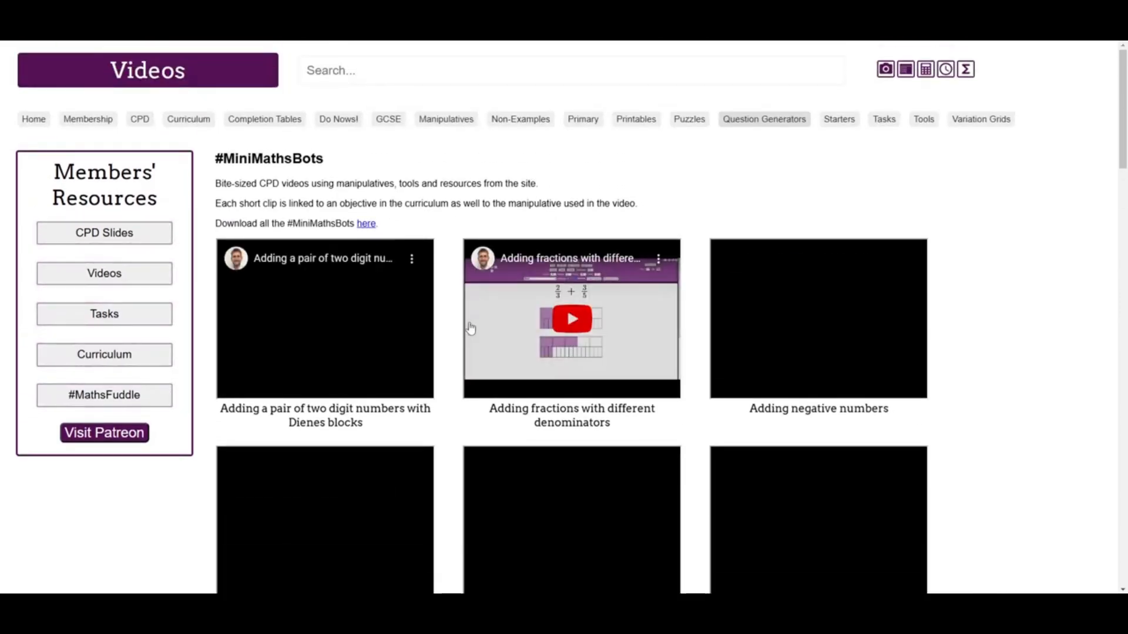
pyautogui.scroll(-3)
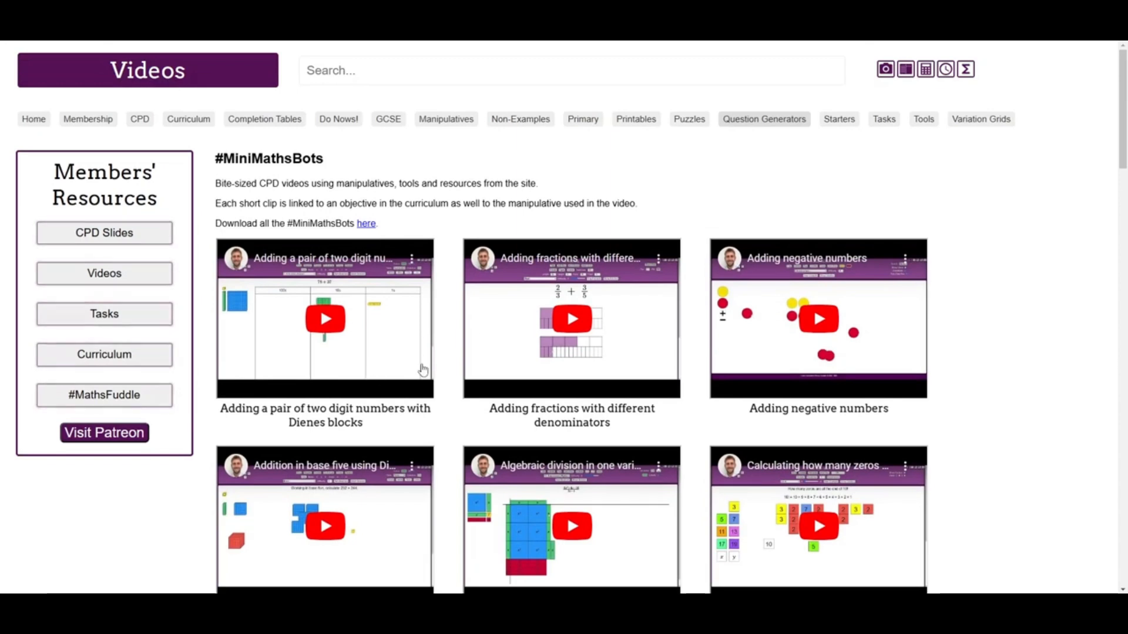
pyautogui.scroll(-3)
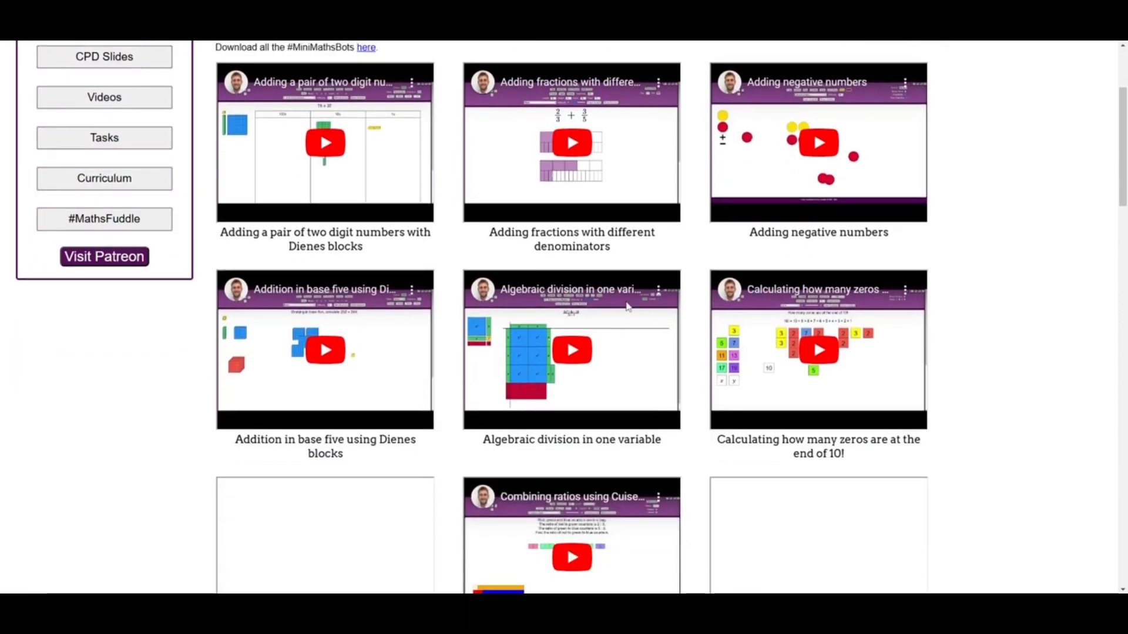
pyautogui.scroll(3)
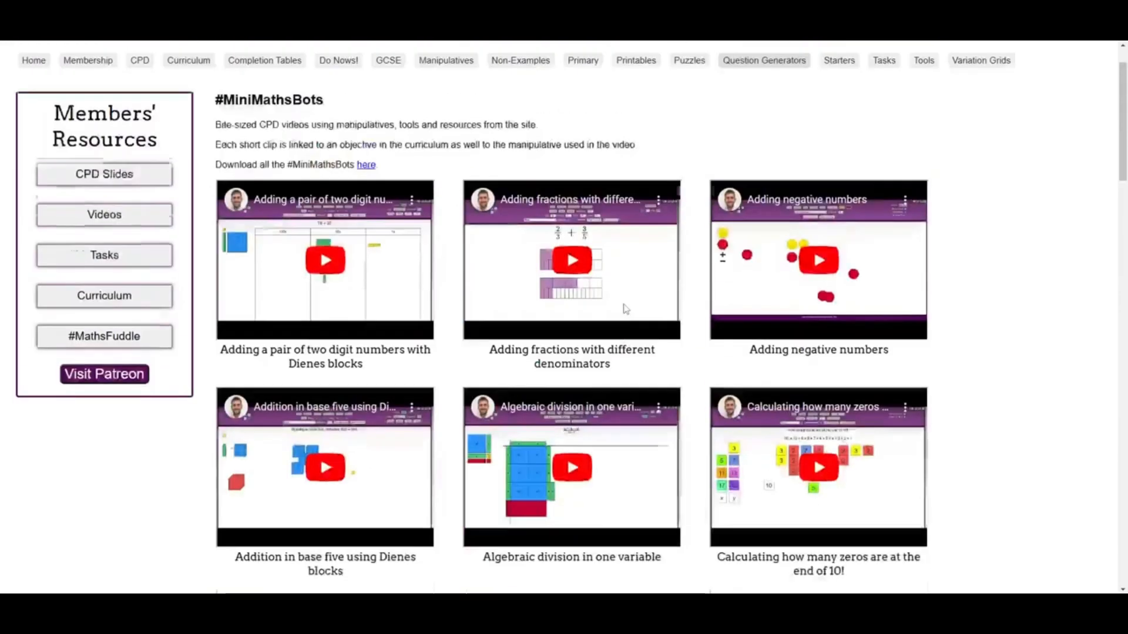
pyautogui.scroll(-3)
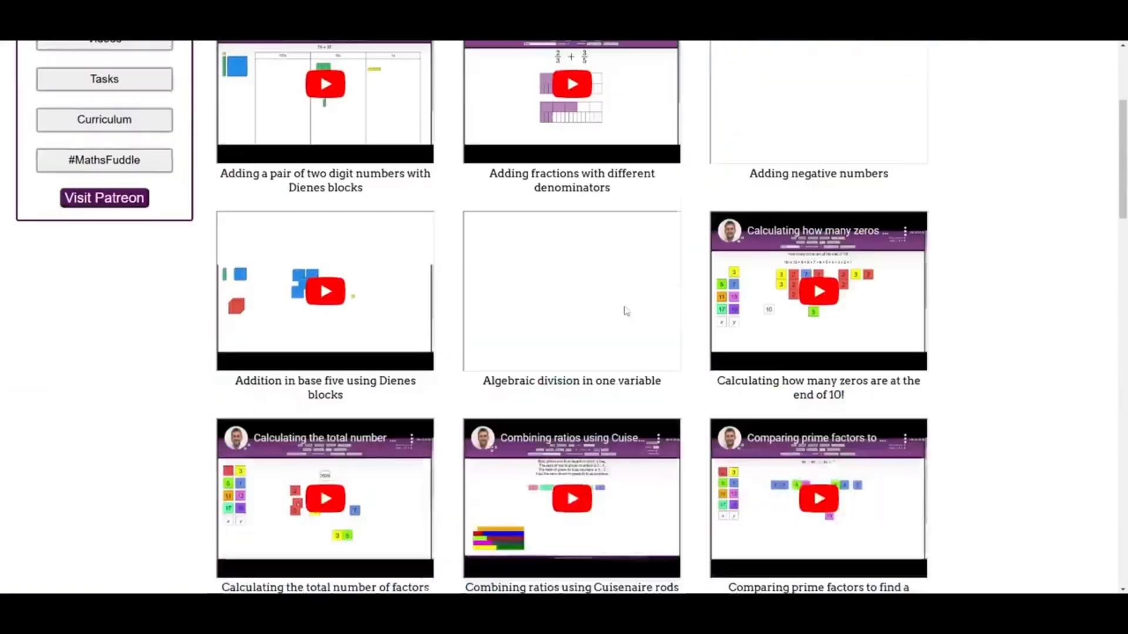
pyautogui.scroll(3)
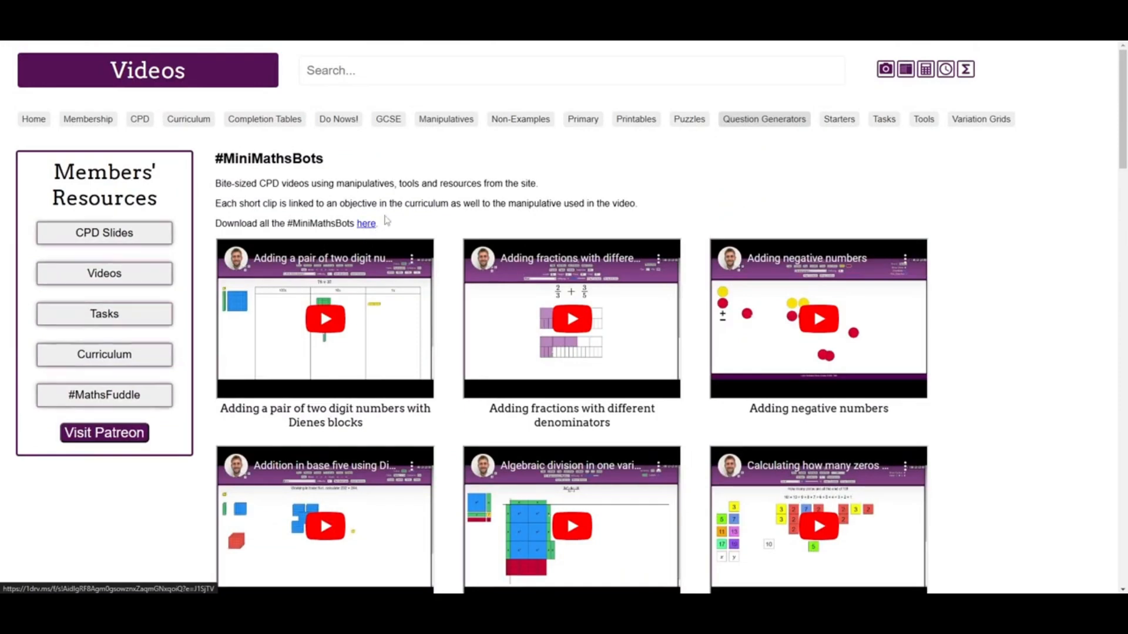
pyautogui.moveTo(104, 314)
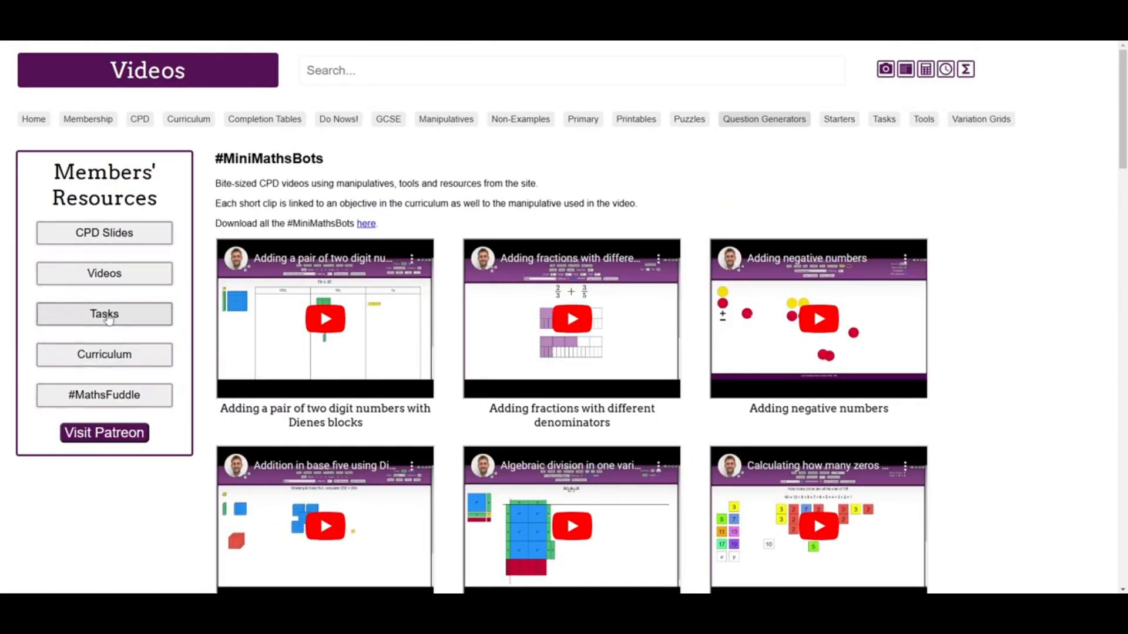
# Step: Open the members' Tasks page and its 'MathsBot Tasks Number' OneDrive folder
pyautogui.click(105, 314)
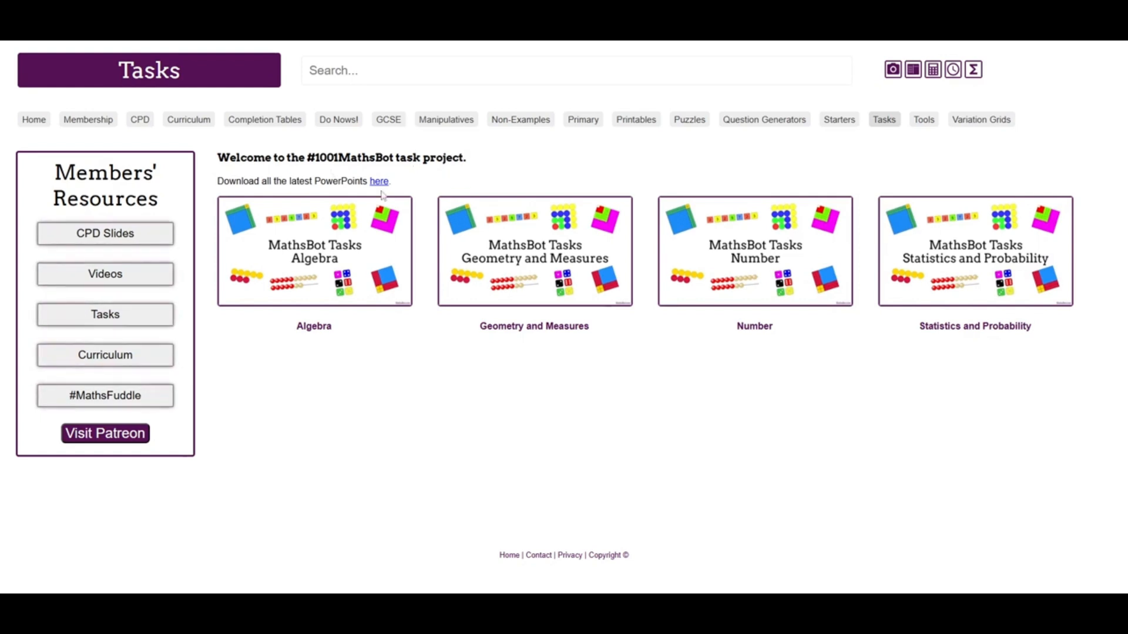
pyautogui.moveTo(405, 266)
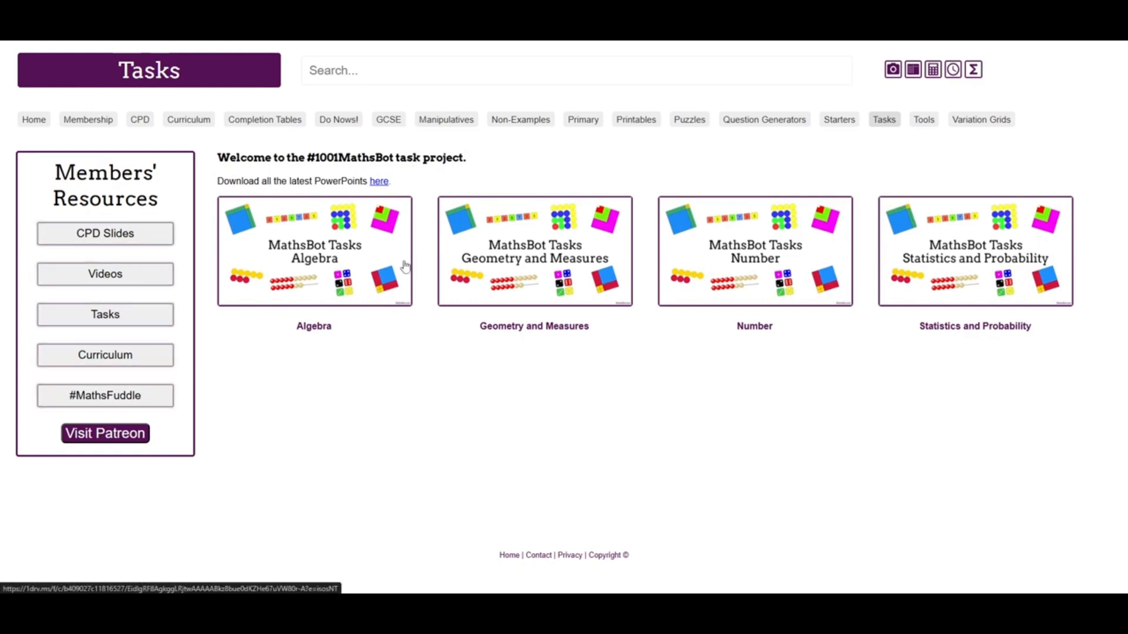
pyautogui.moveTo(1028, 269)
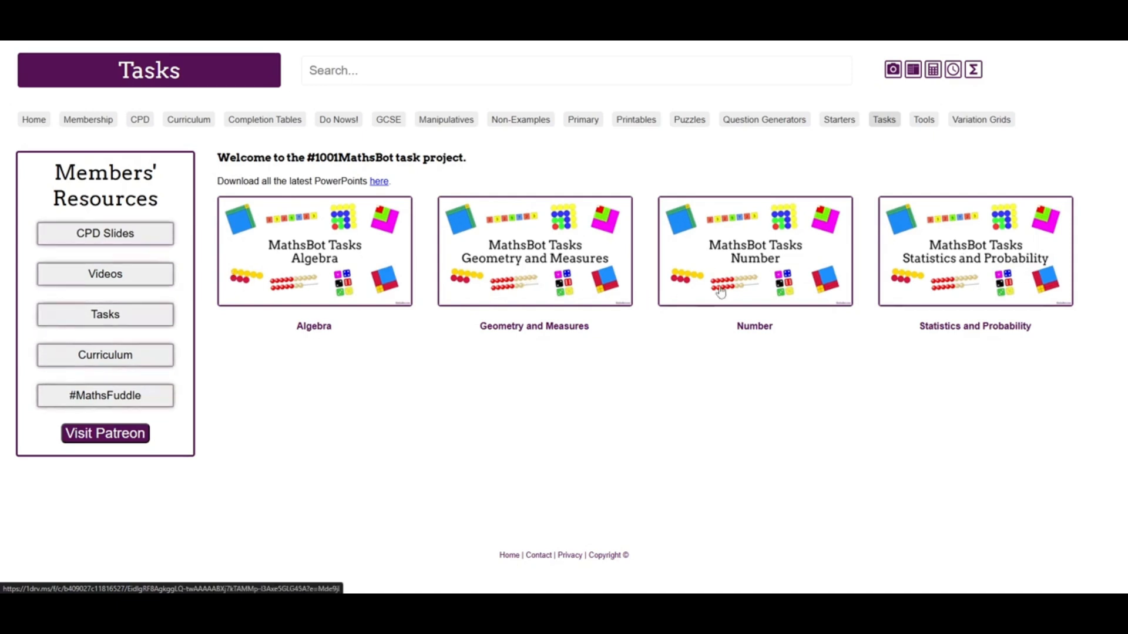
pyautogui.moveTo(753, 259)
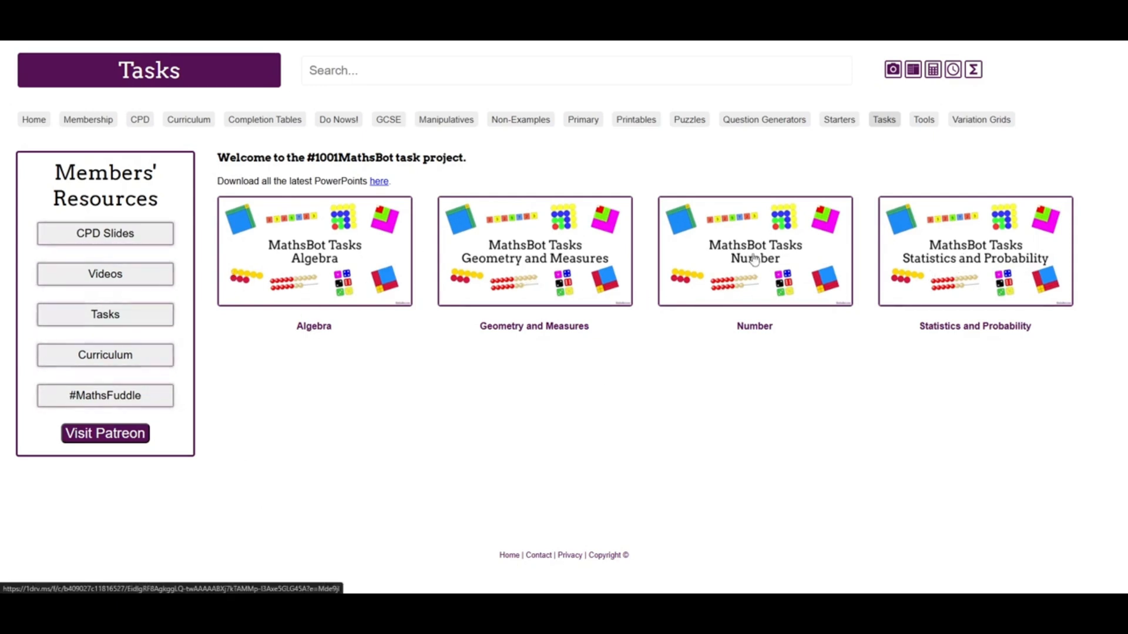
pyautogui.moveTo(410, 352)
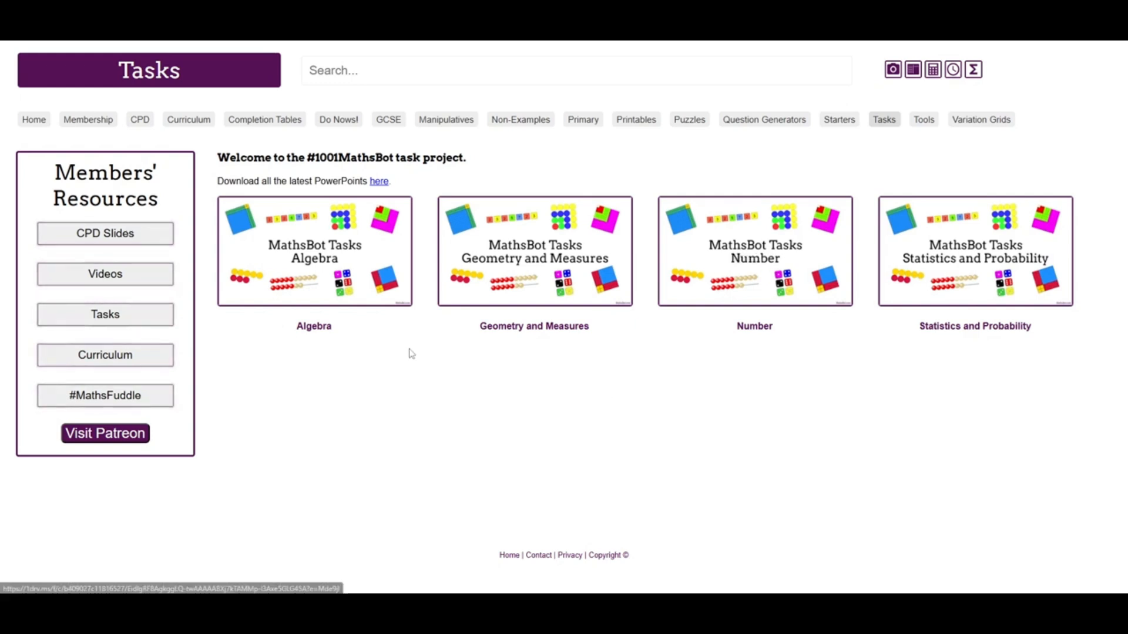
pyautogui.click(753, 251)
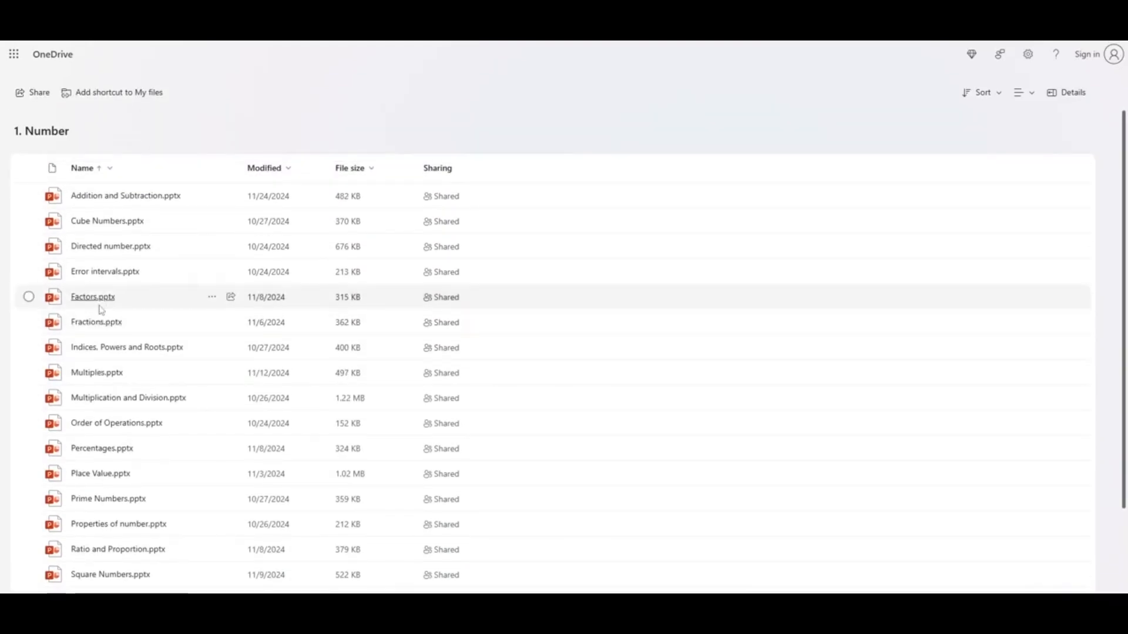
pyautogui.moveTo(171, 334)
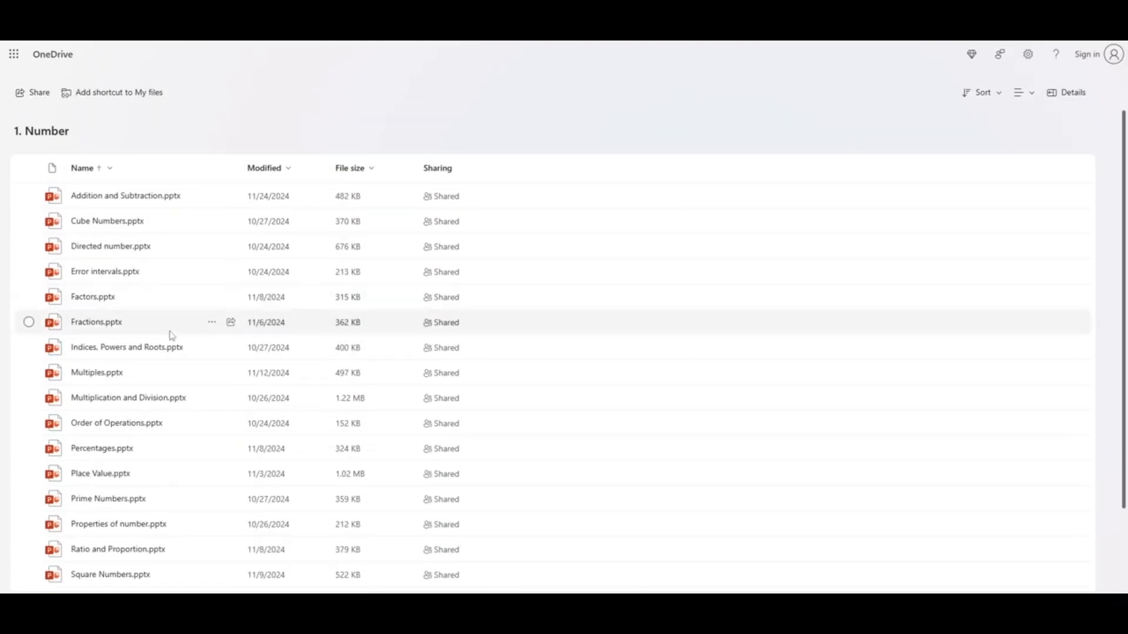
pyautogui.moveTo(105, 73)
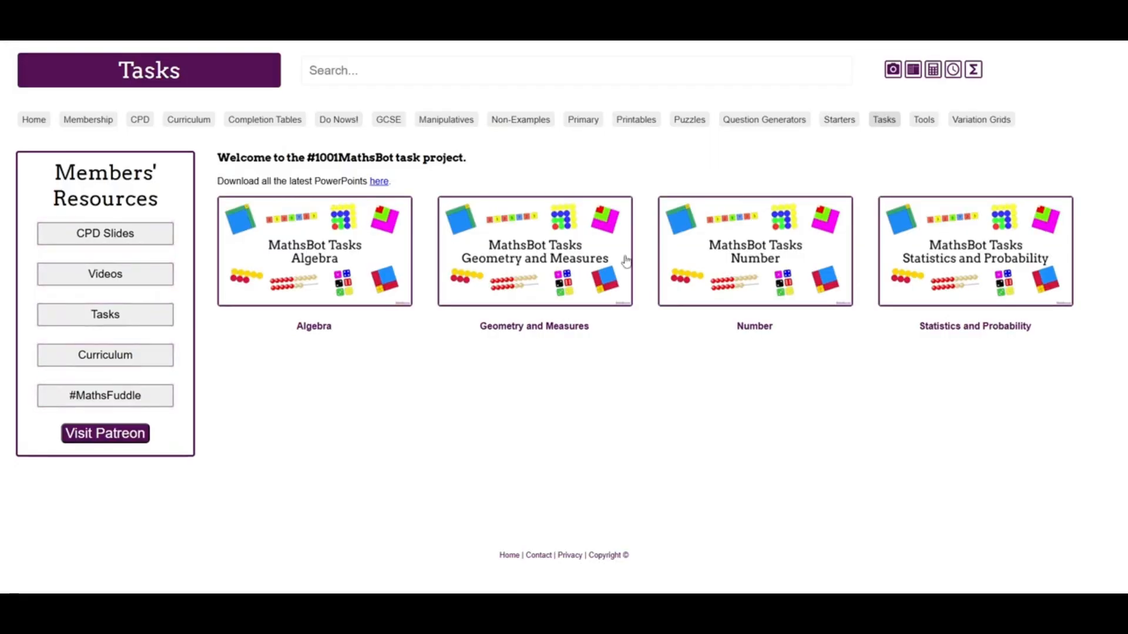
pyautogui.moveTo(105, 355)
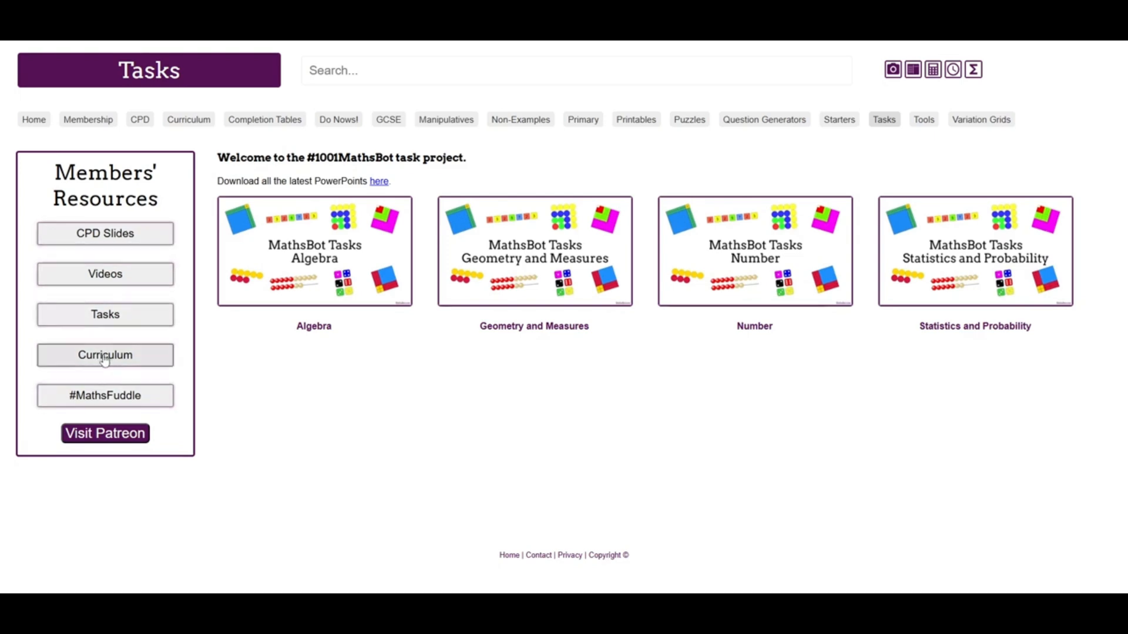
# Step: Return to MathsBot and open the members' Curriculum objectives table
pyautogui.click(105, 355)
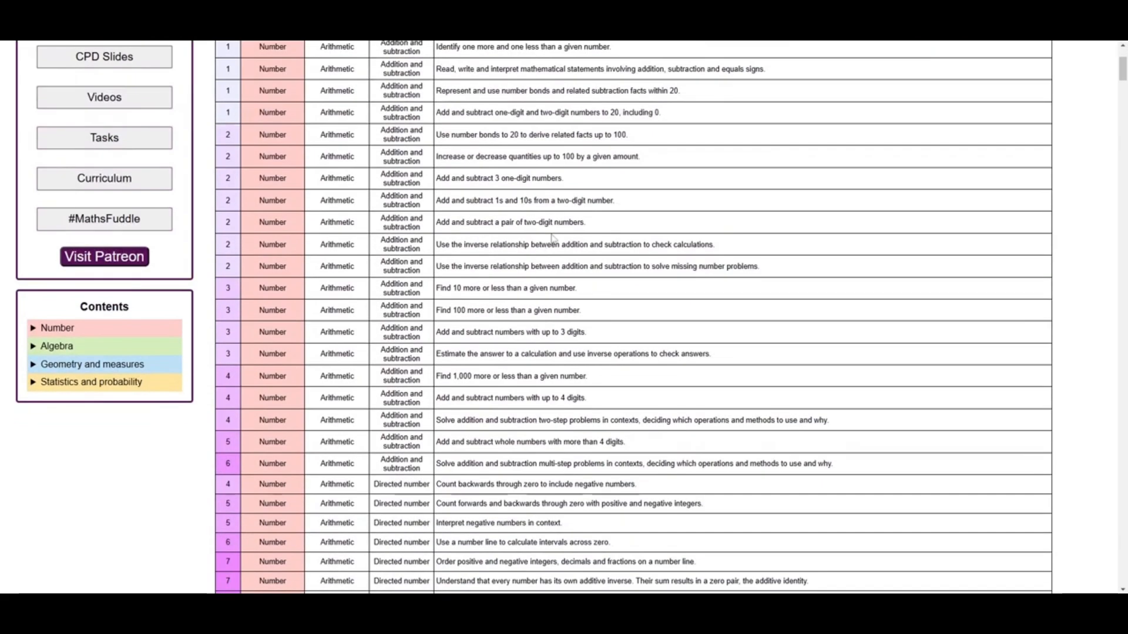
# Step: Search the curriculum objectives for 'directed number', showing stages 4 to 8
pyautogui.scroll(3)
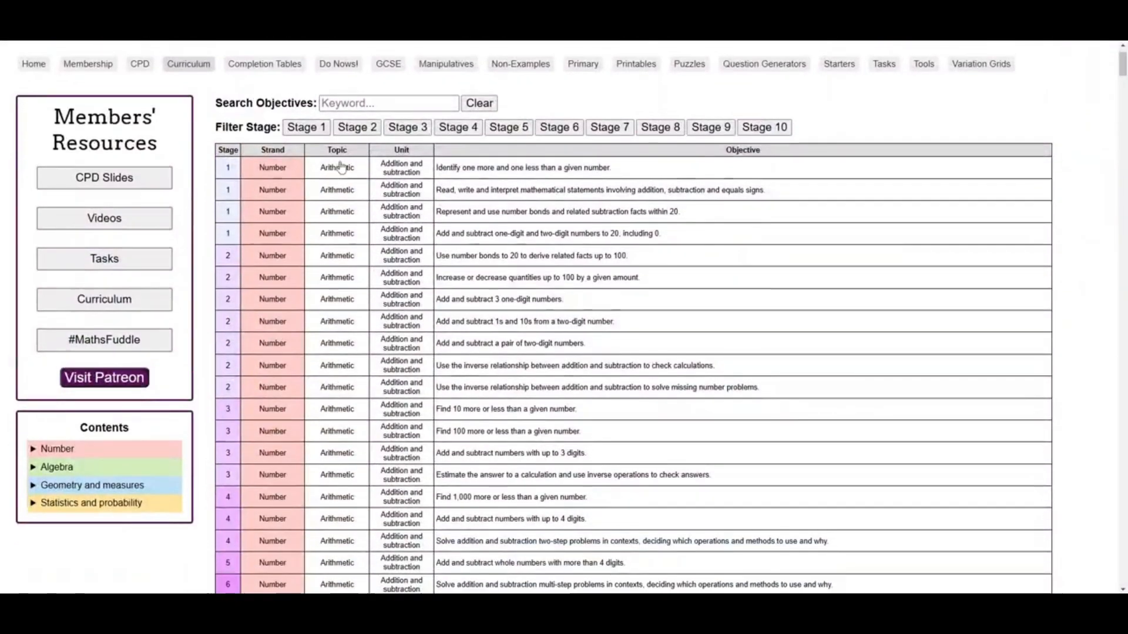
pyautogui.write('3')
pyautogui.write('arithmetic')
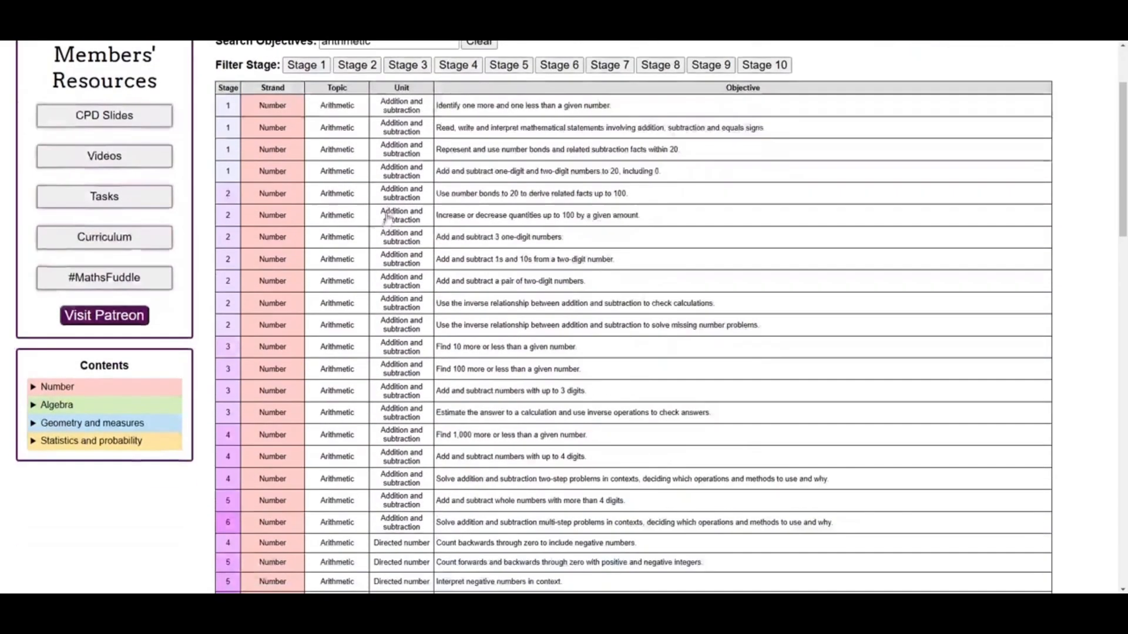
pyautogui.scroll(3)
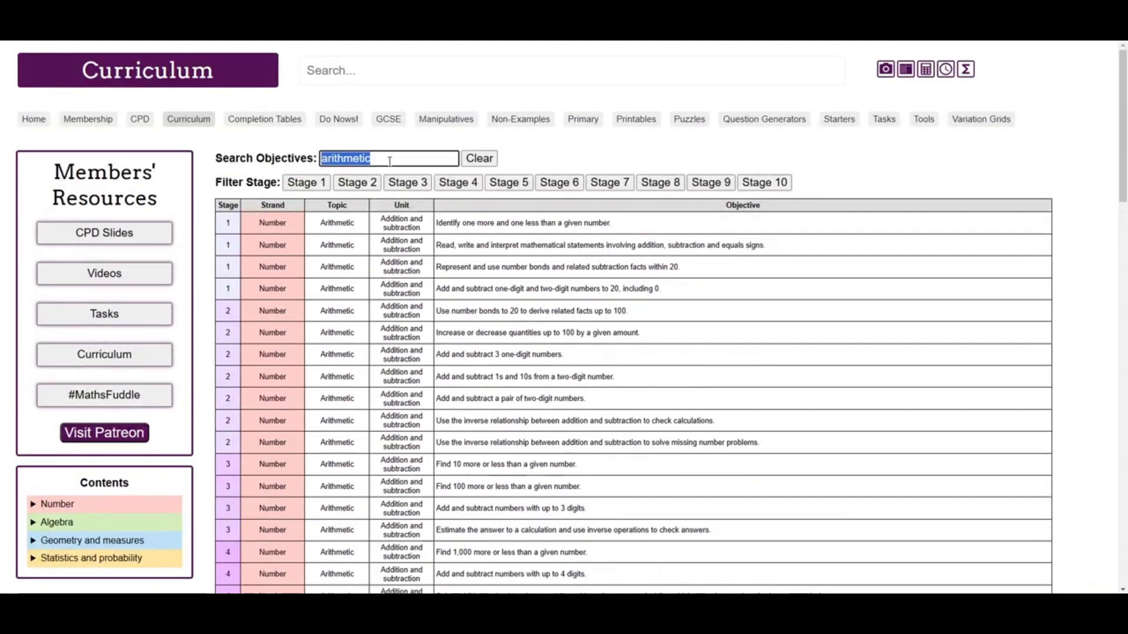
pyautogui.write('directed number')
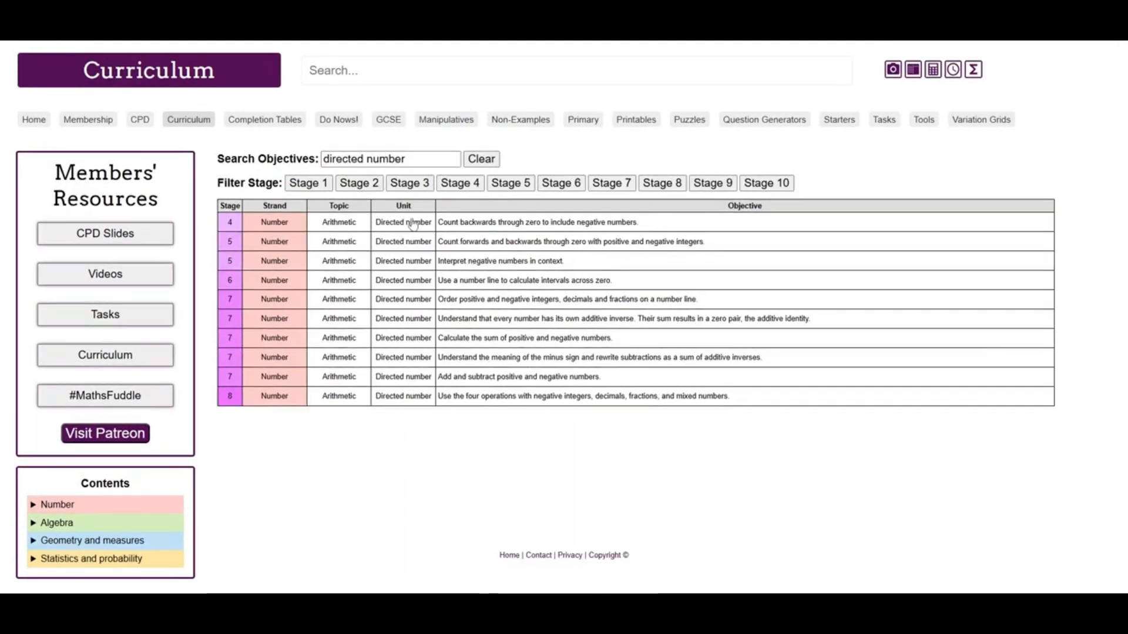
pyautogui.moveTo(500, 261)
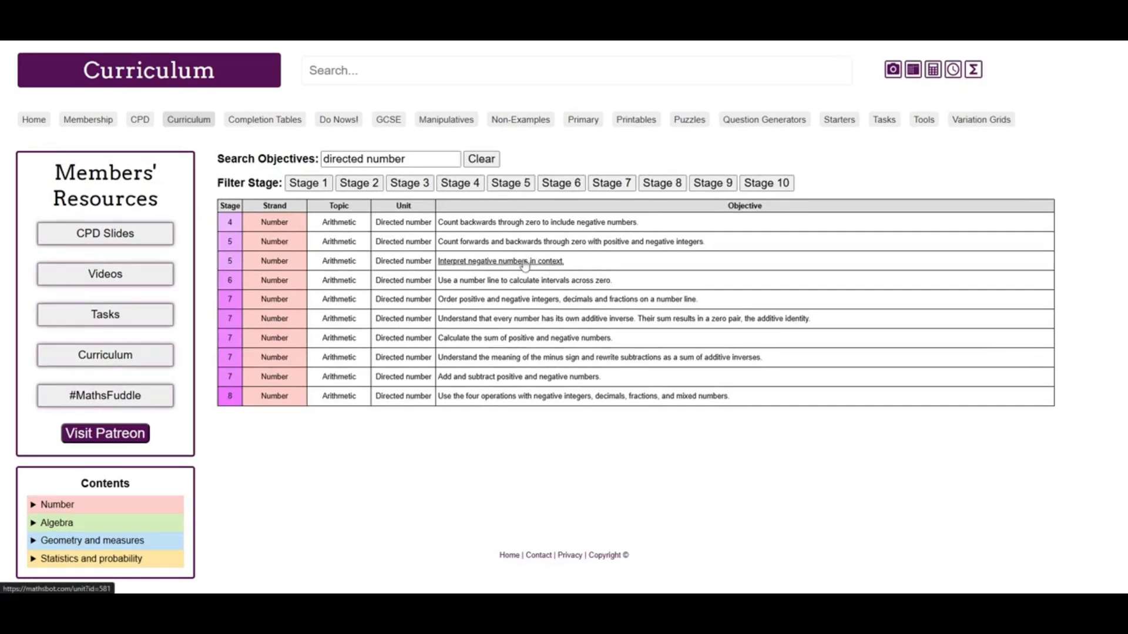
# Step: Open the Directed number unit and review its objectives, resources and videos
pyautogui.click(500, 261)
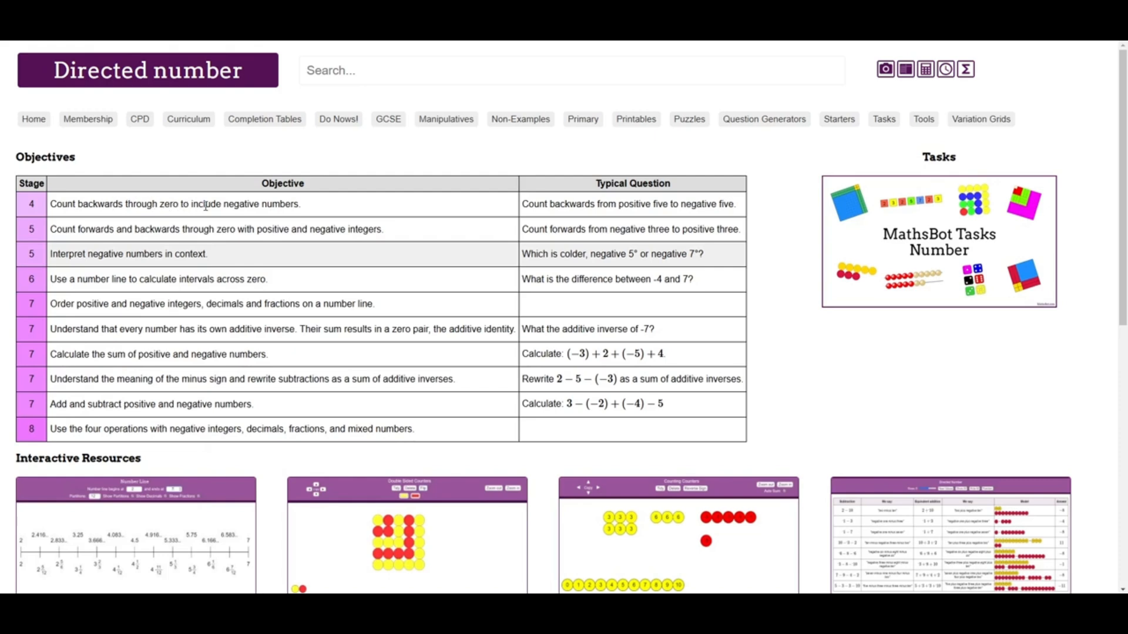
pyautogui.moveTo(211, 204)
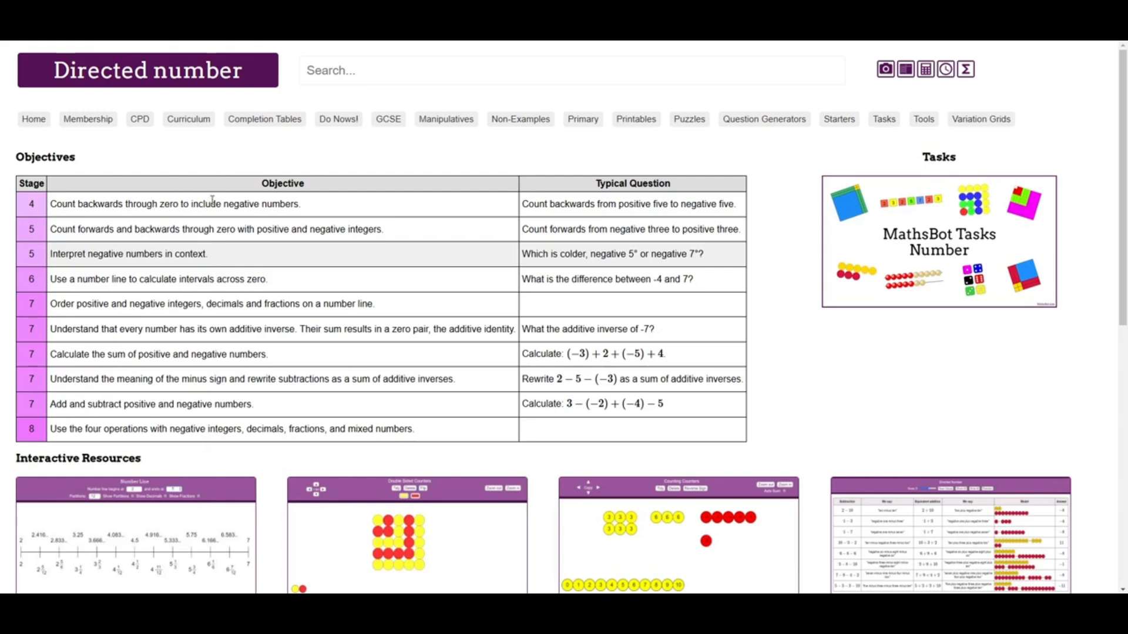
pyautogui.moveTo(343, 225)
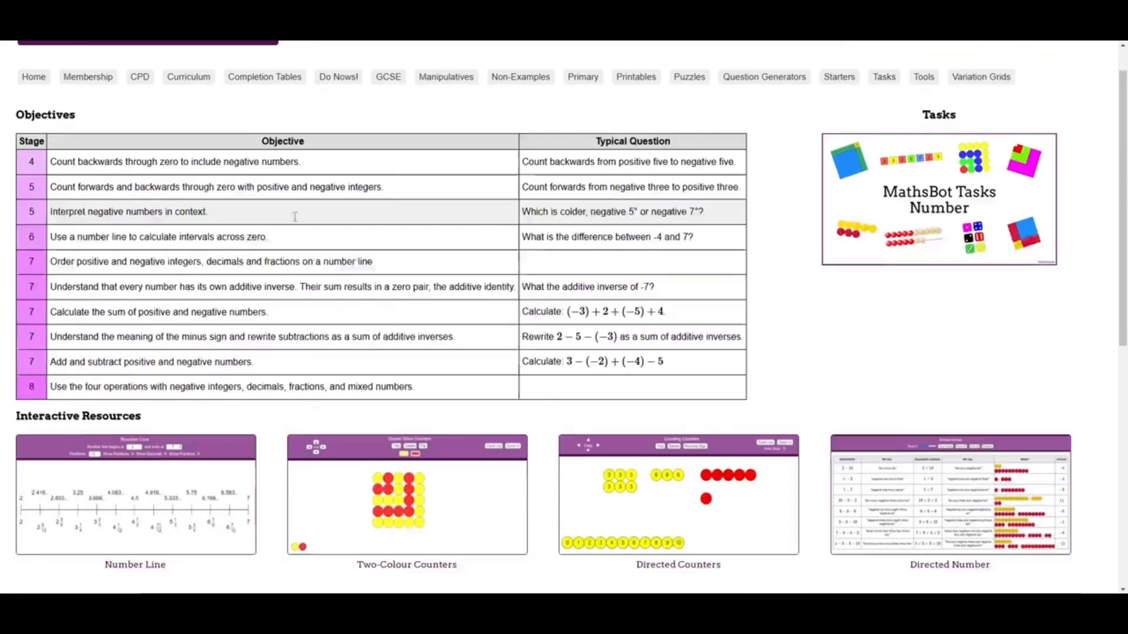
pyautogui.scroll(-3)
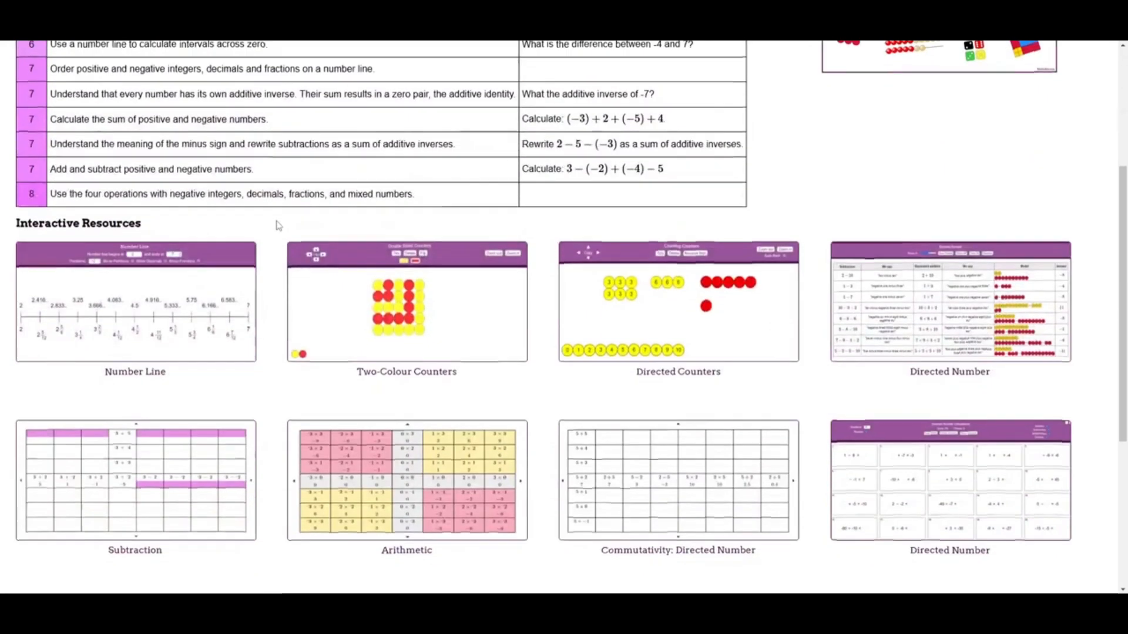
pyautogui.scroll(-3)
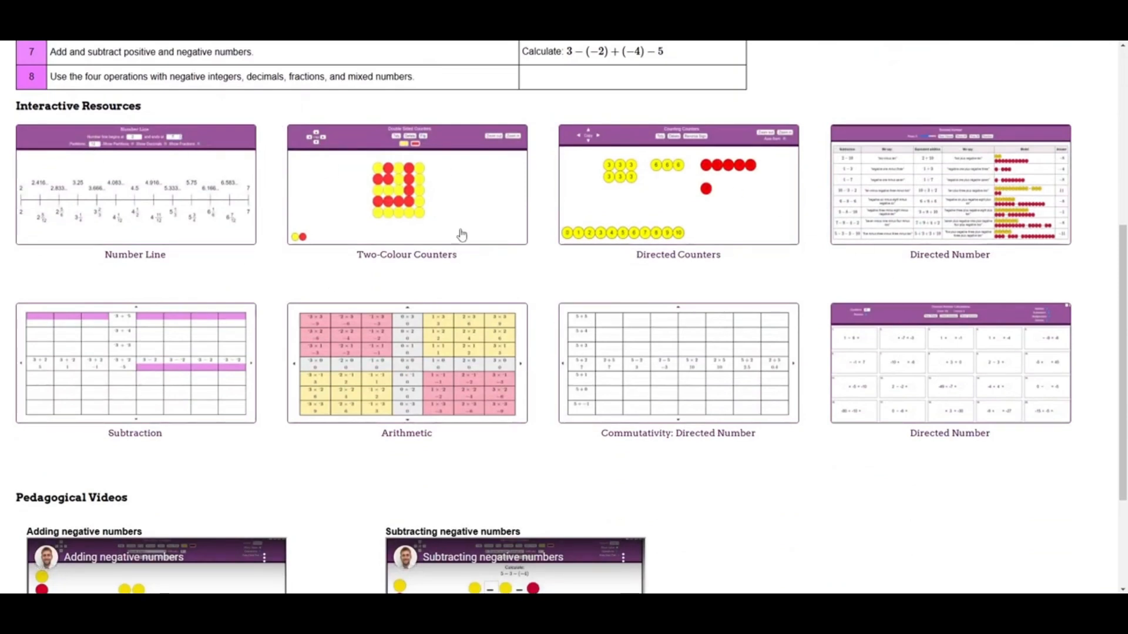
pyautogui.moveTo(389, 241)
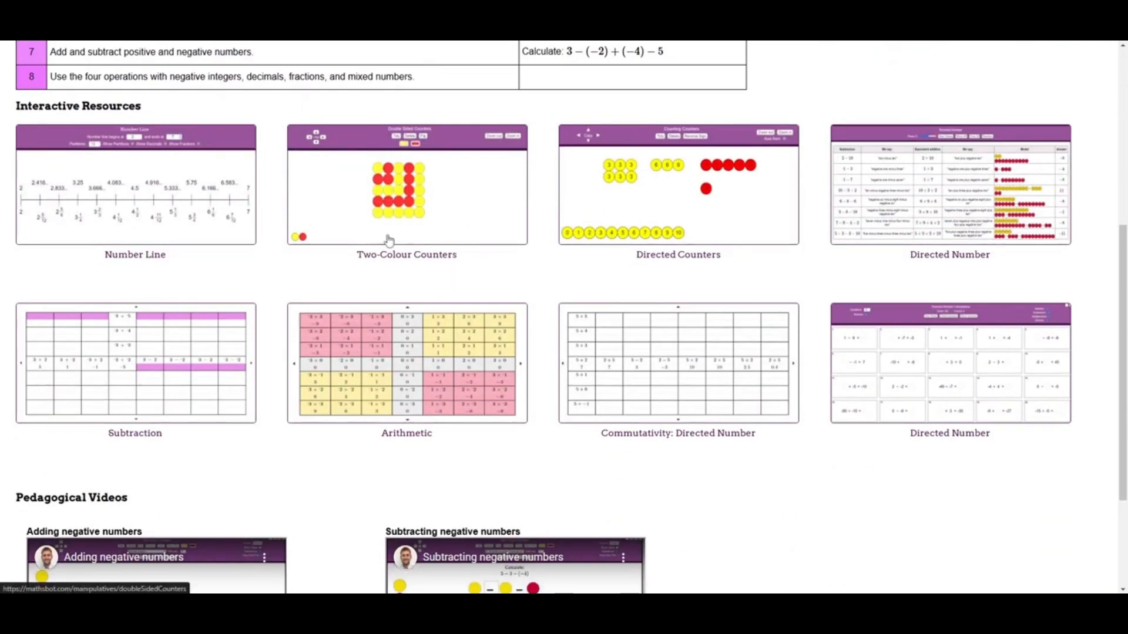
pyautogui.scroll(3)
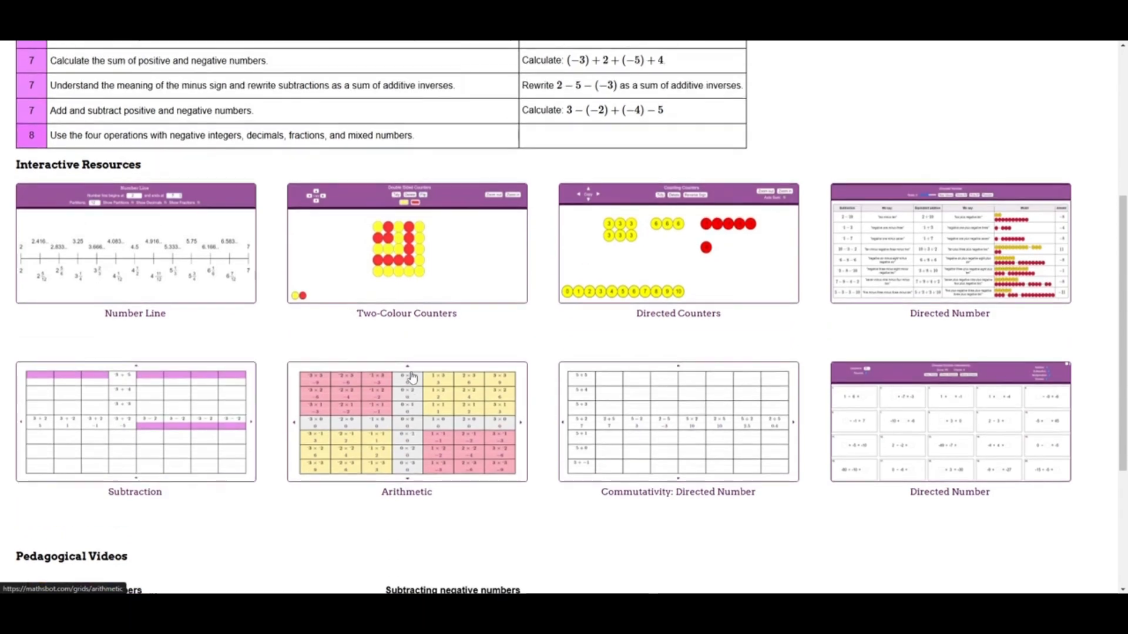
pyautogui.scroll(-3)
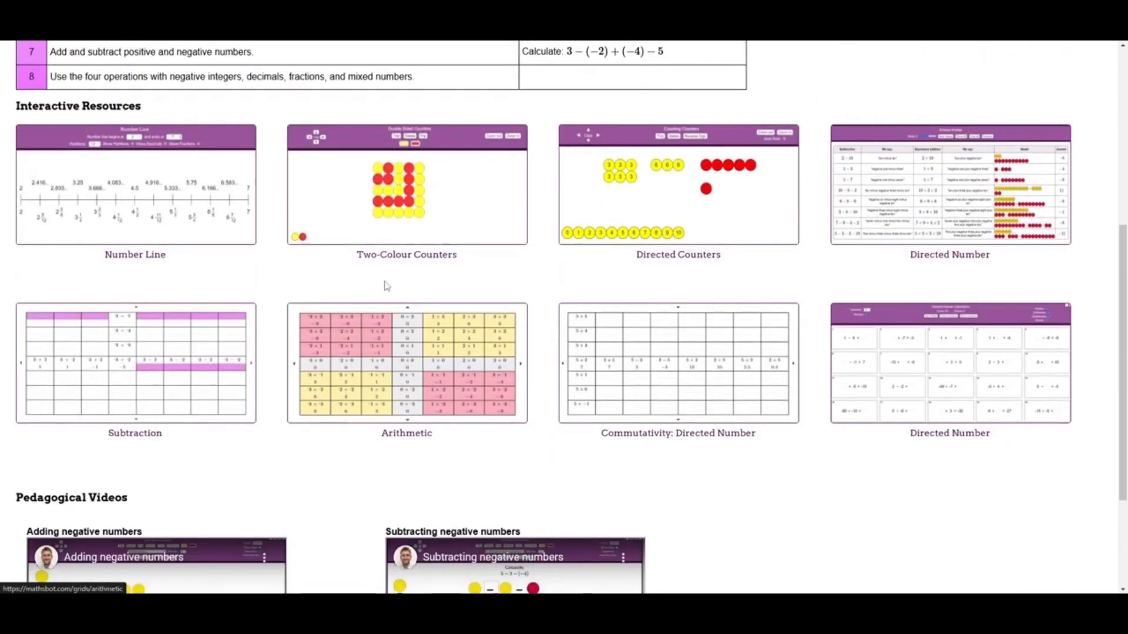
pyautogui.scroll(-3)
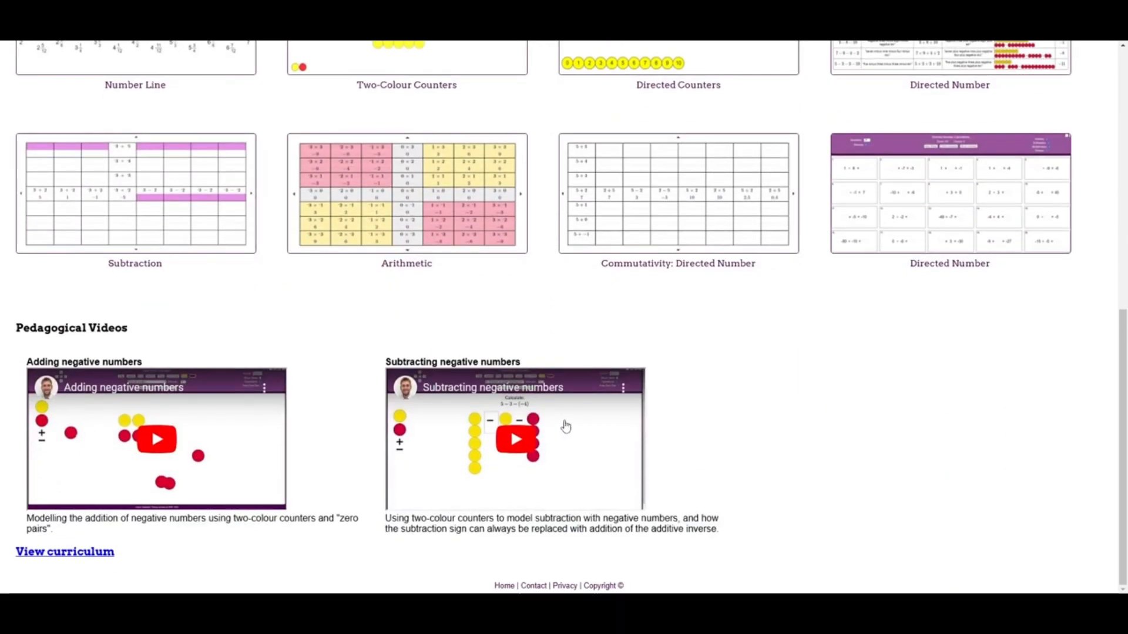
pyautogui.moveTo(516, 448)
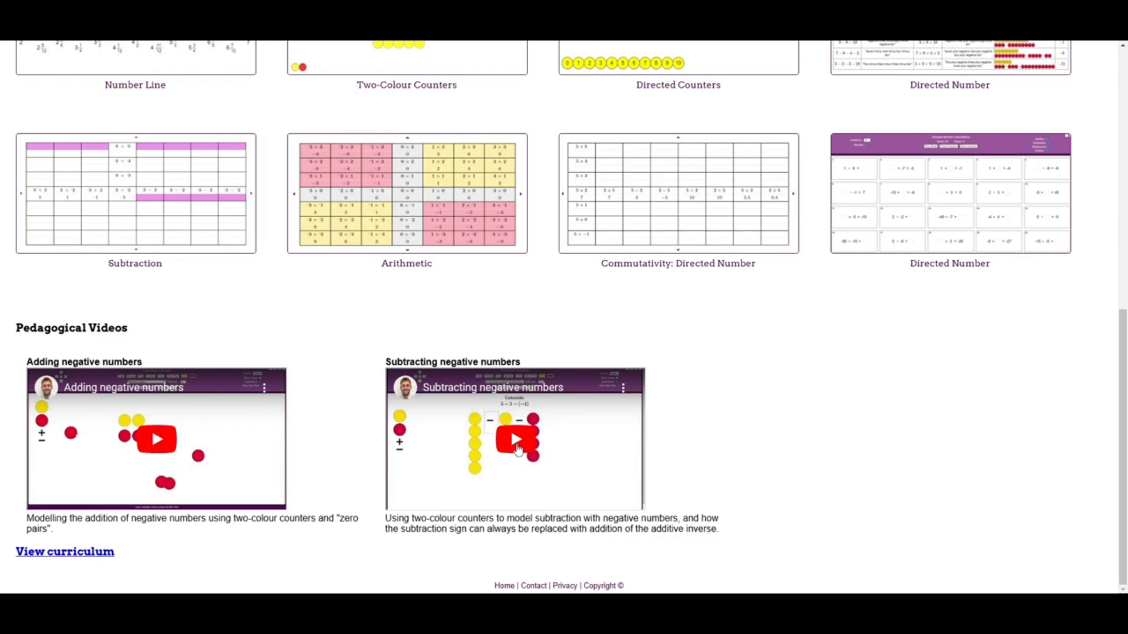
pyautogui.moveTo(448, 449)
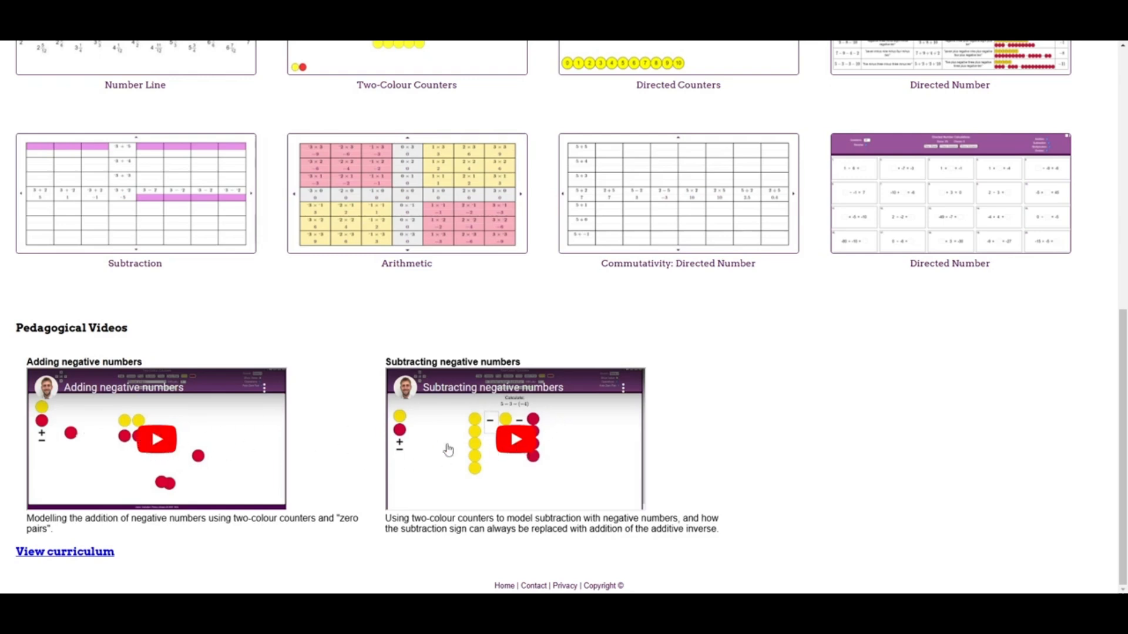
pyautogui.scroll(3)
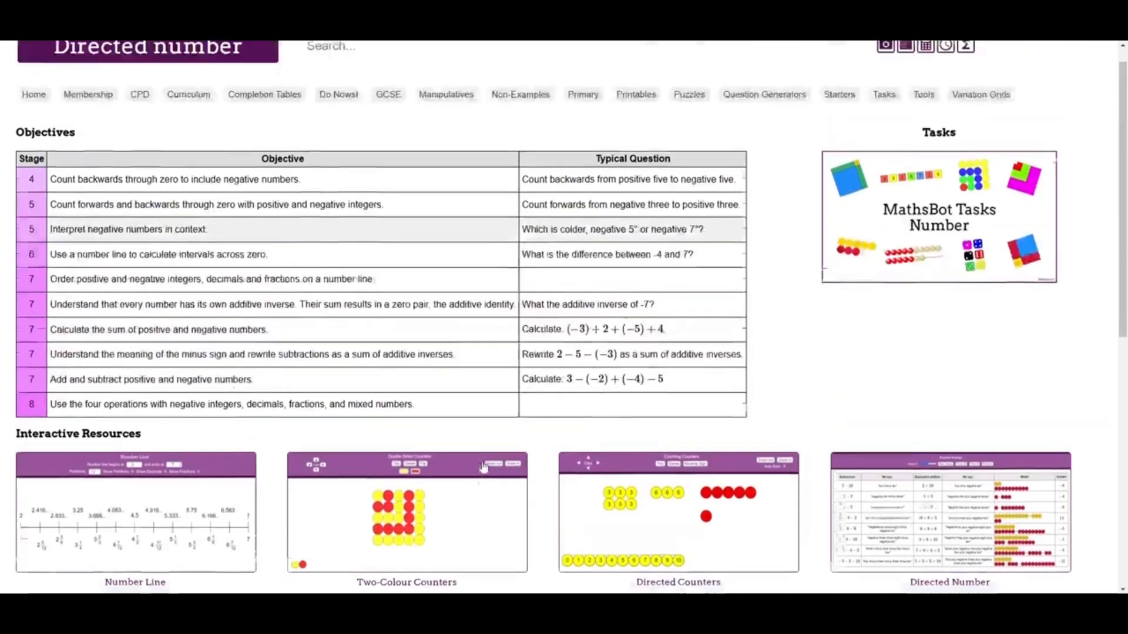
pyautogui.scroll(3)
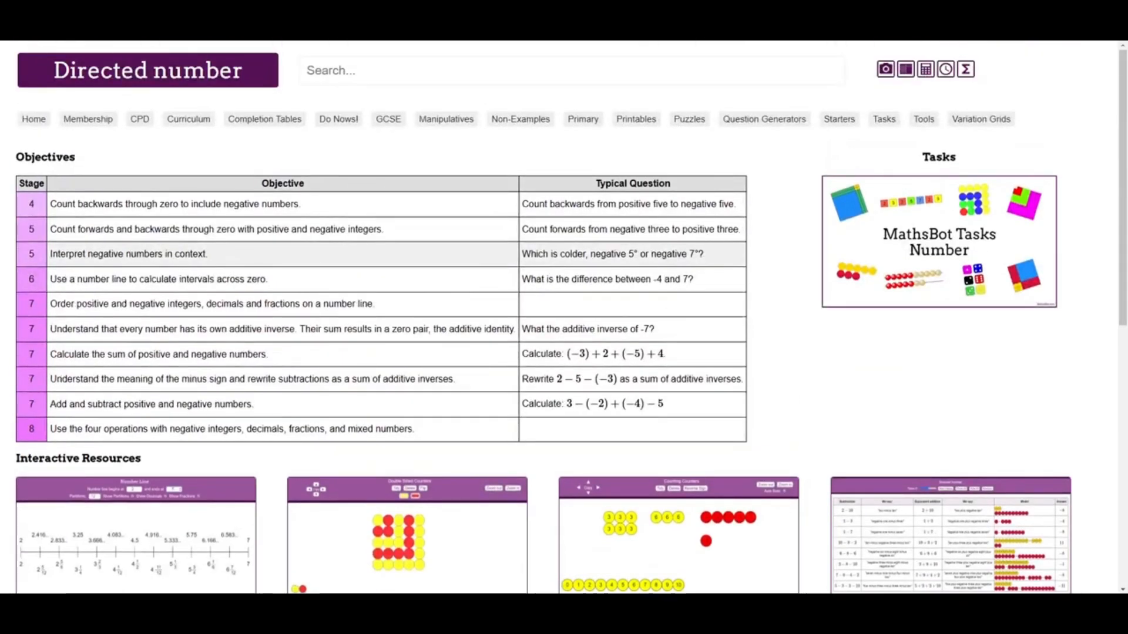
# Step: Return to Curriculum and filter objectives to Algebra via the Contents box
pyautogui.click(189, 119)
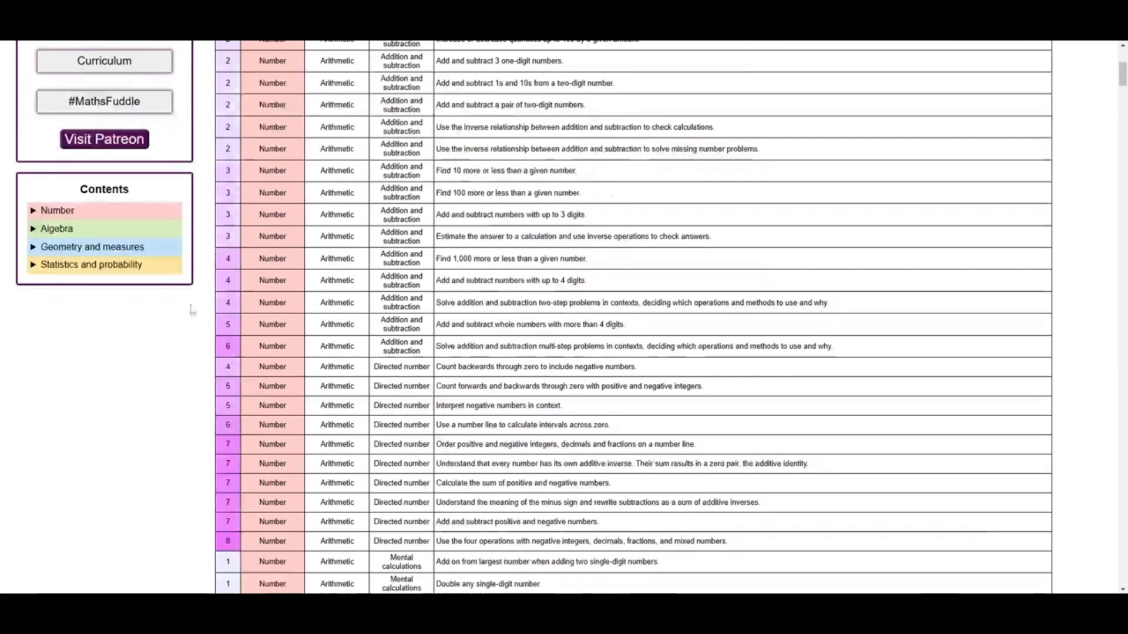
pyautogui.click(56, 346)
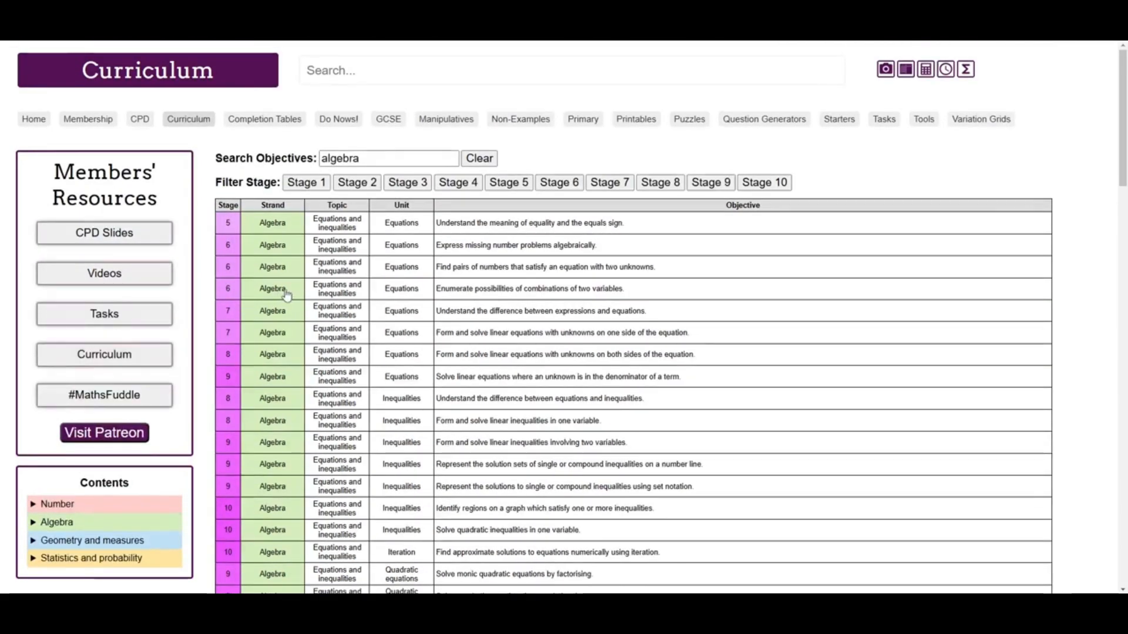
pyautogui.moveTo(376, 382)
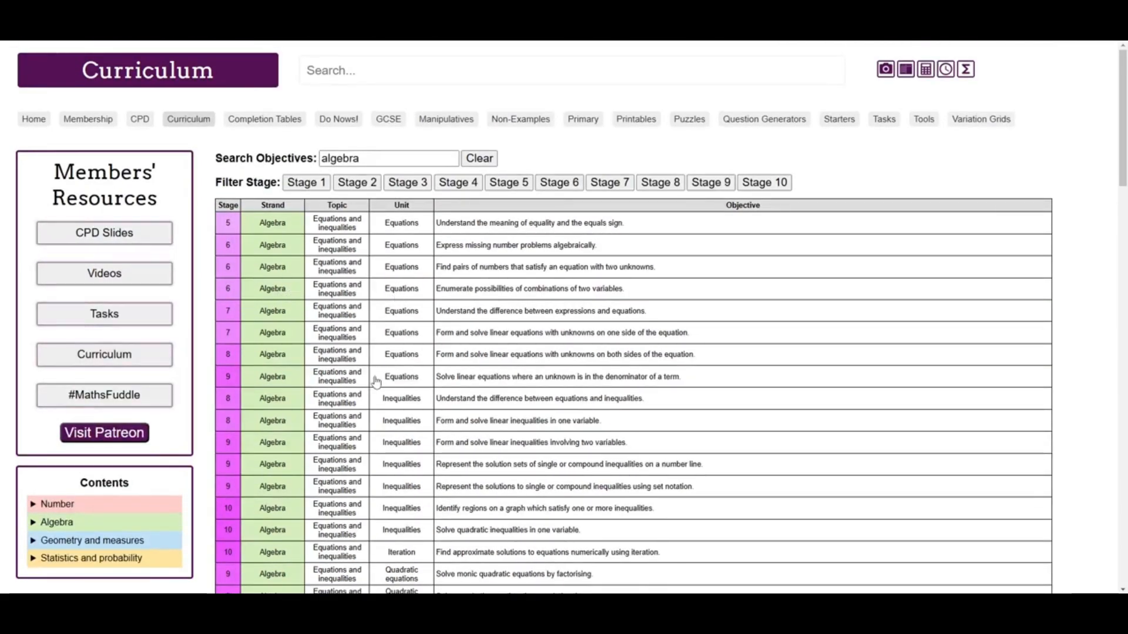
pyautogui.moveTo(401, 311)
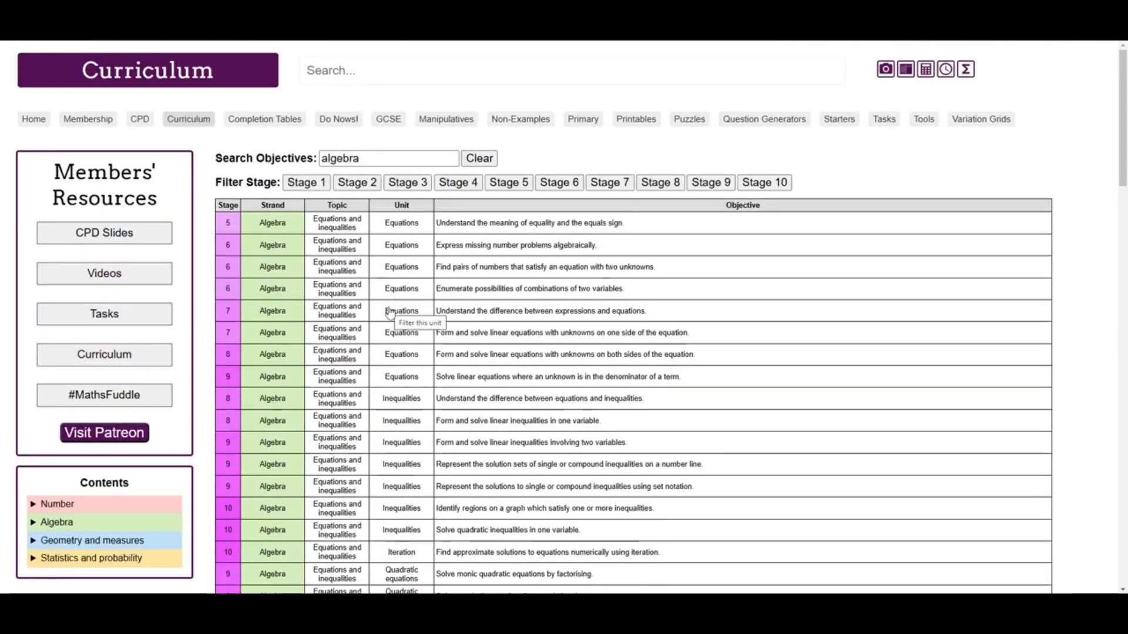
pyautogui.moveTo(179, 309)
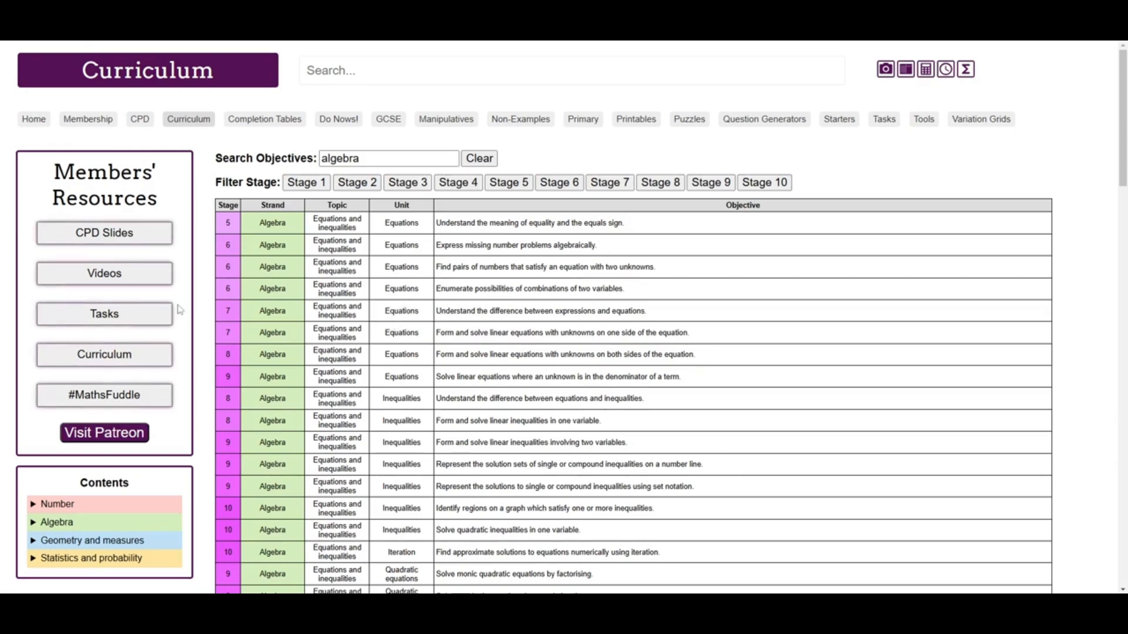
pyautogui.moveTo(103, 234)
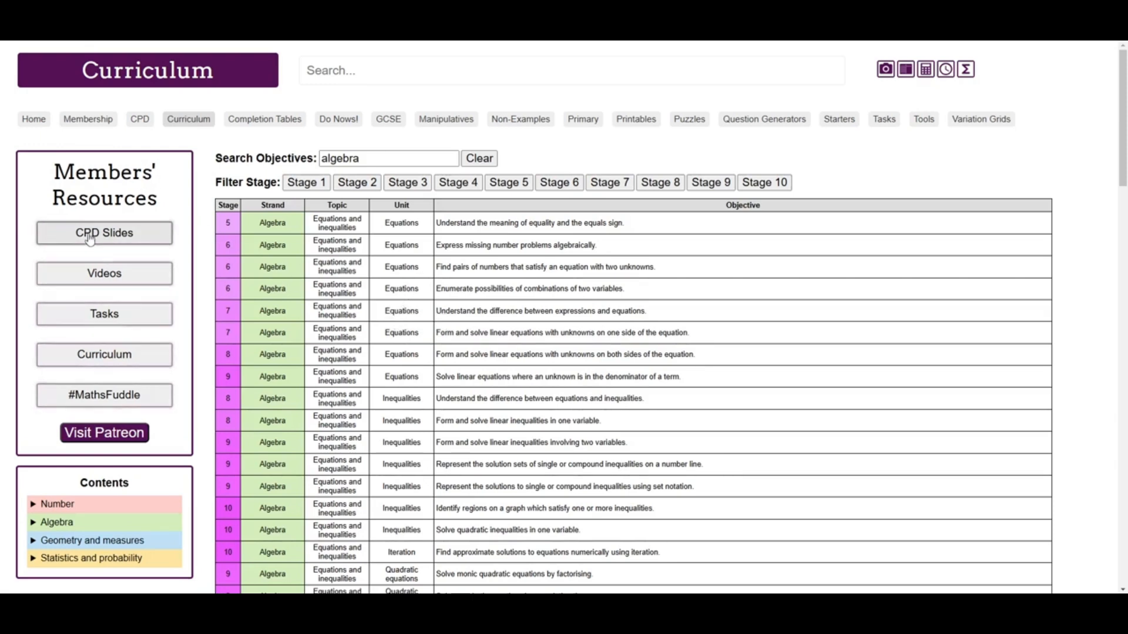
pyautogui.moveTo(103, 395)
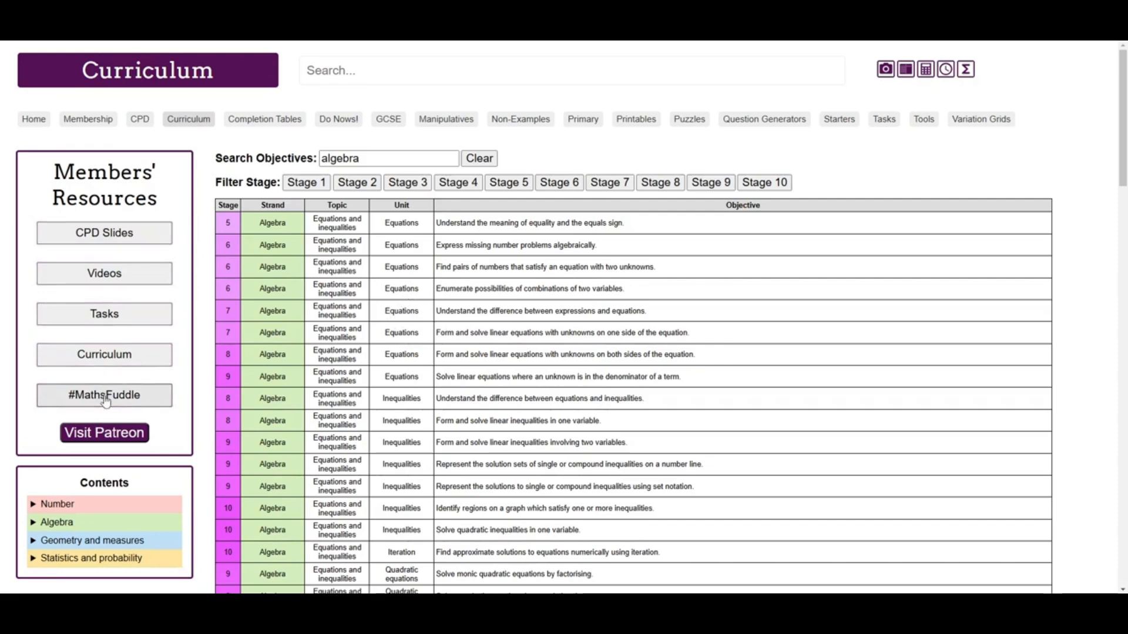
# Step: Open #MathsFuddle and browse the webinar details and previous Fuddle polls
pyautogui.click(103, 394)
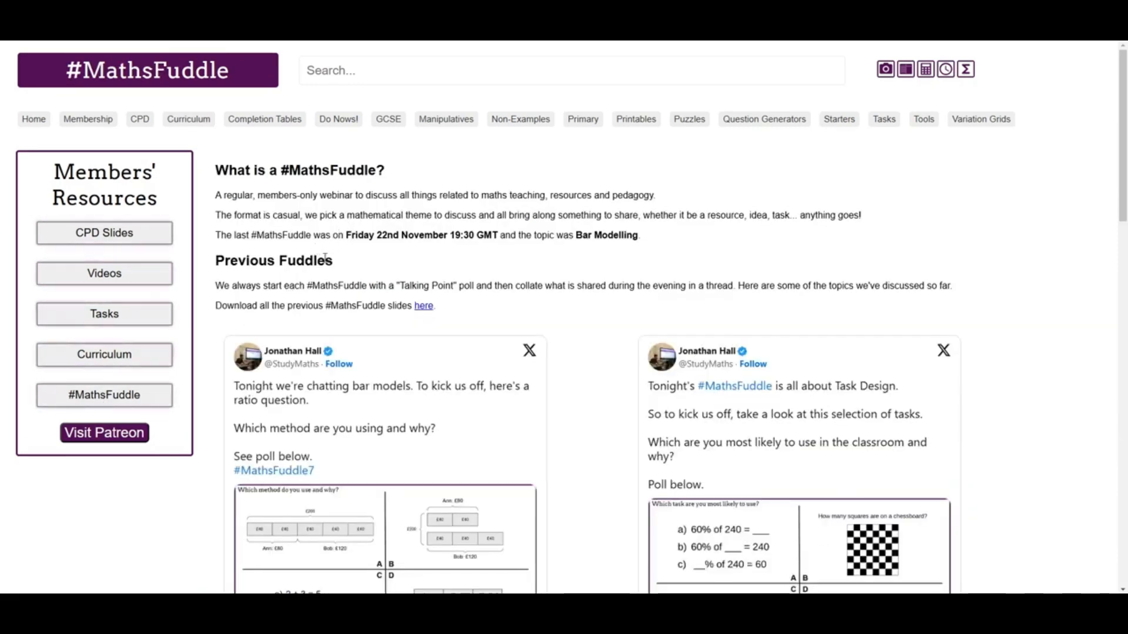
pyautogui.moveTo(491, 257)
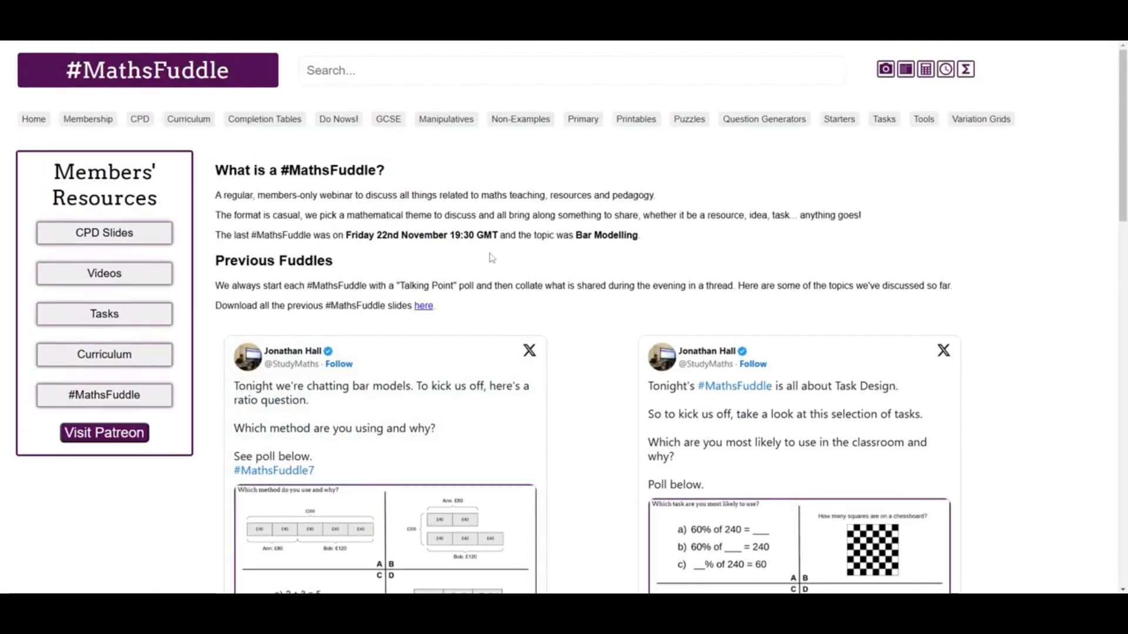
pyautogui.scroll(-3)
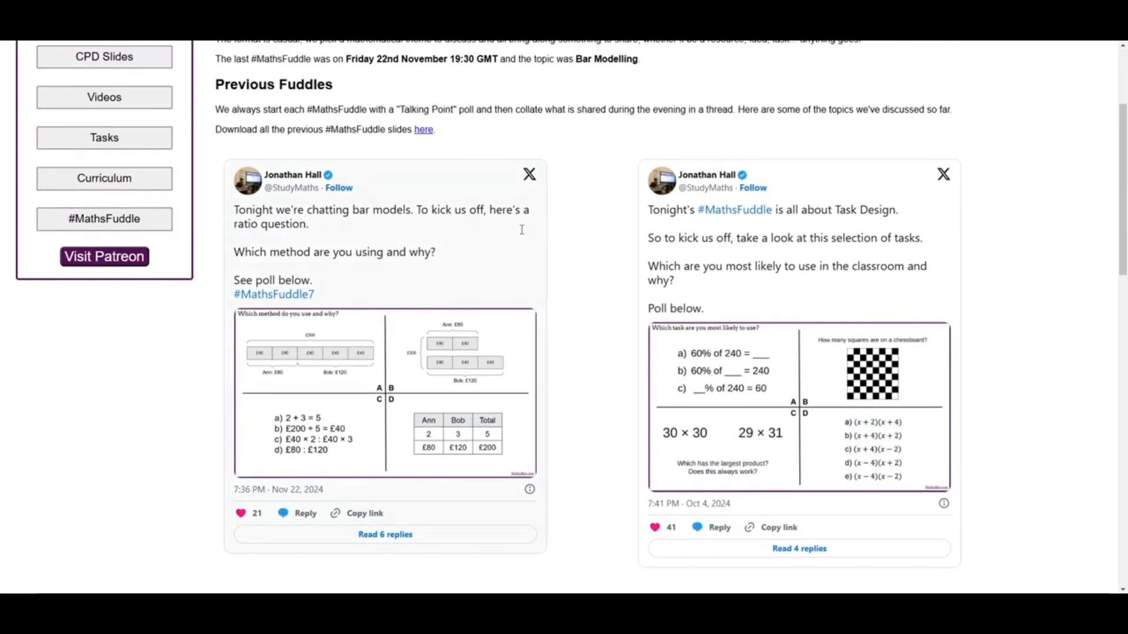
pyautogui.scroll(3)
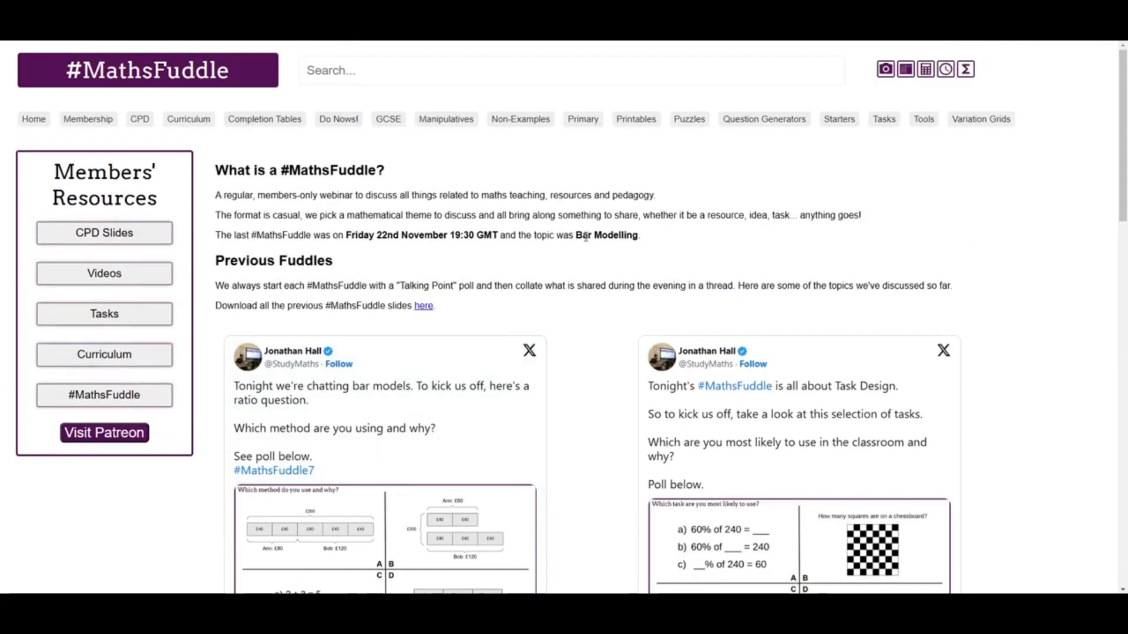
pyautogui.scroll(-3)
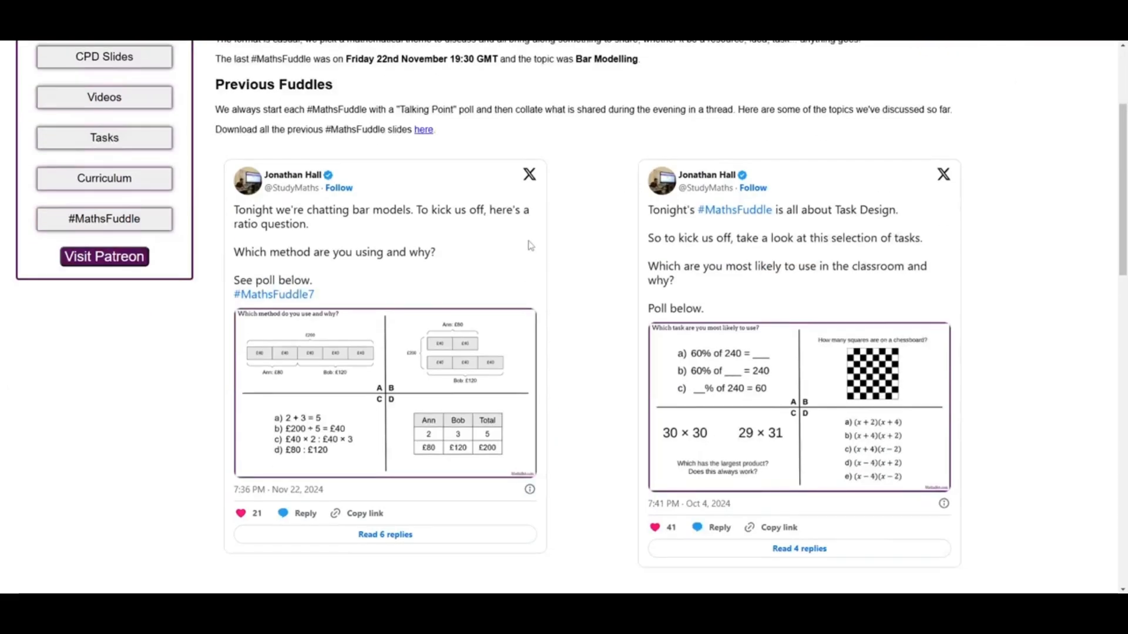
pyautogui.scroll(3)
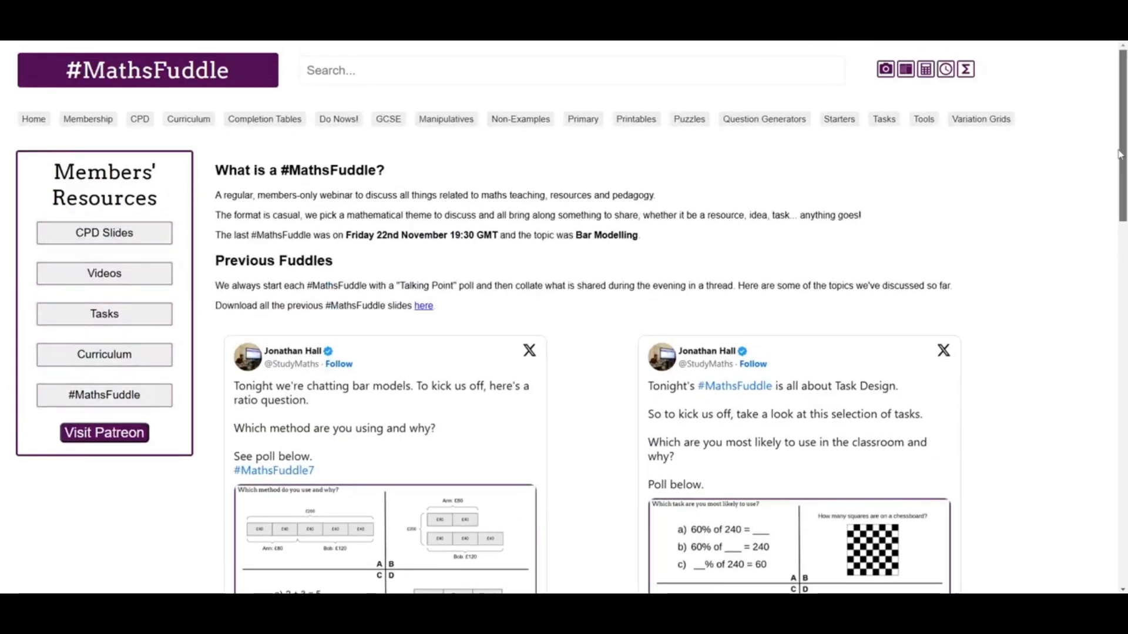
pyautogui.scroll(-3)
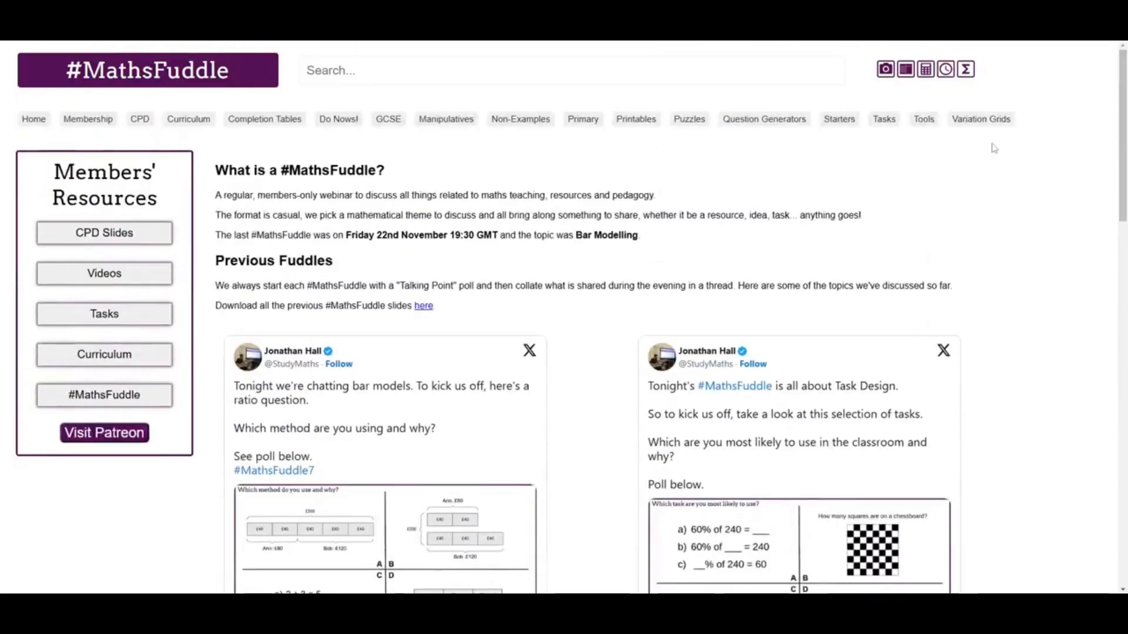
pyautogui.moveTo(182, 179)
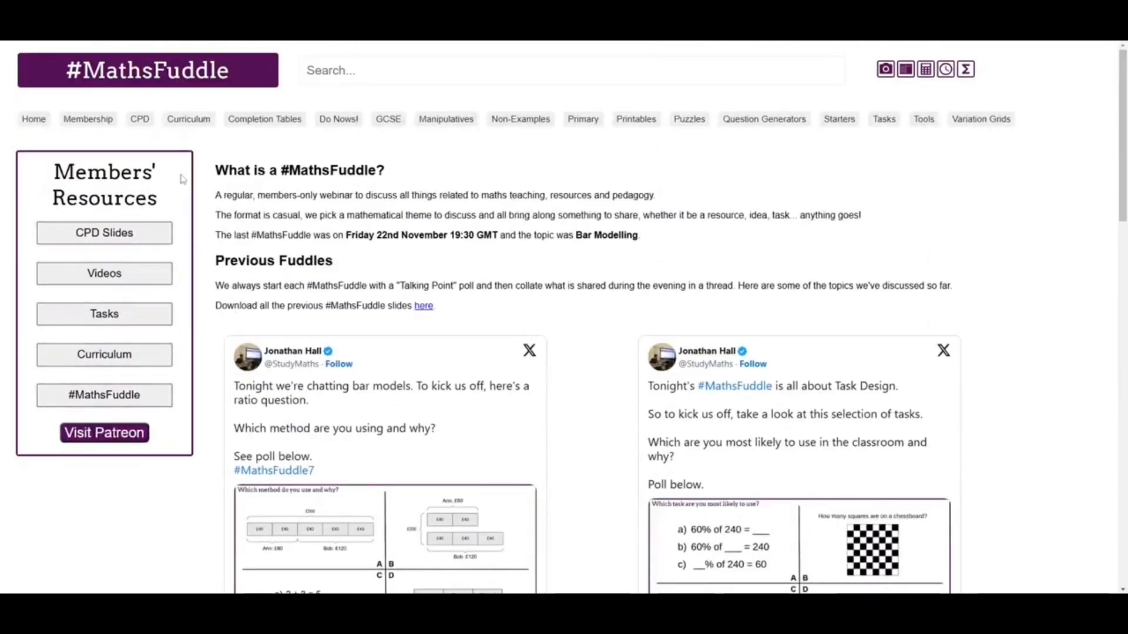
pyautogui.moveTo(216, 333)
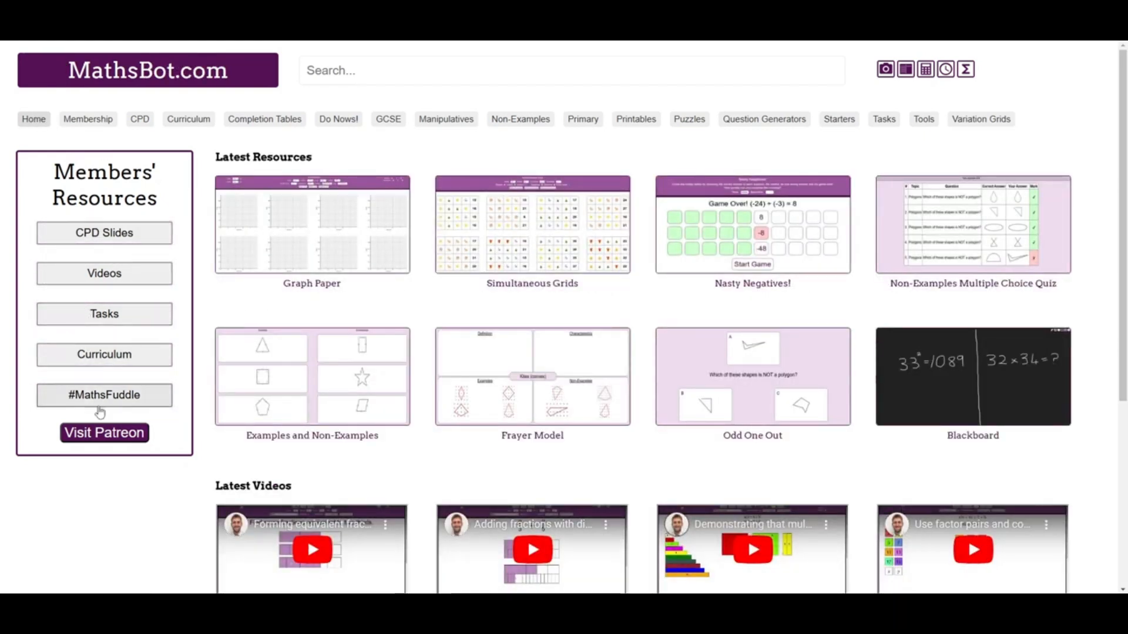
pyautogui.moveTo(116, 330)
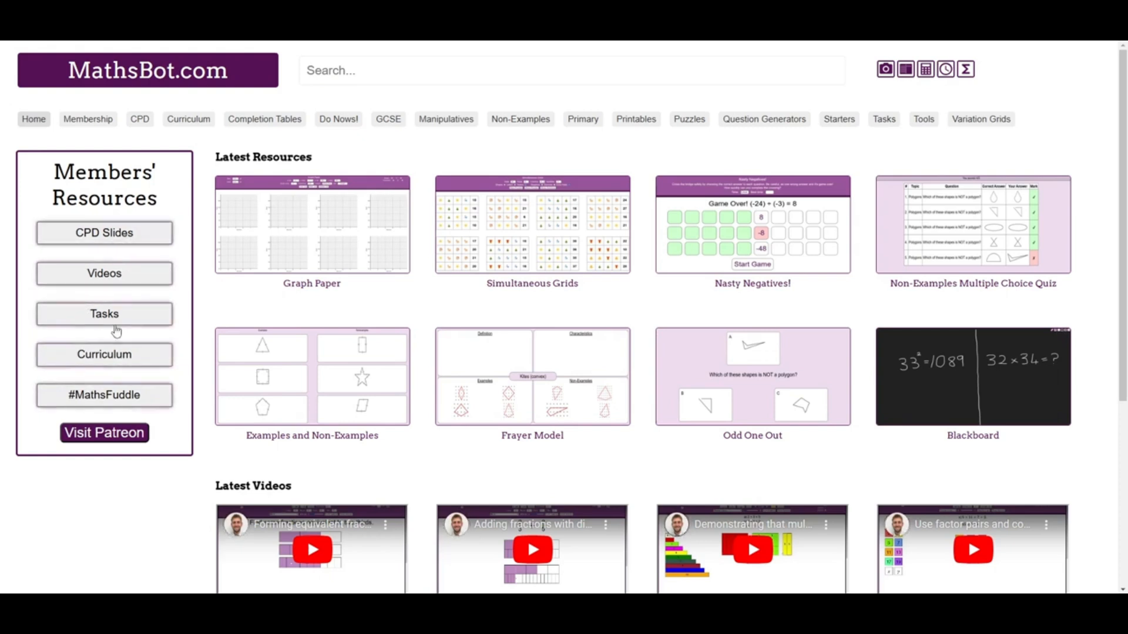
pyautogui.moveTo(349, 196)
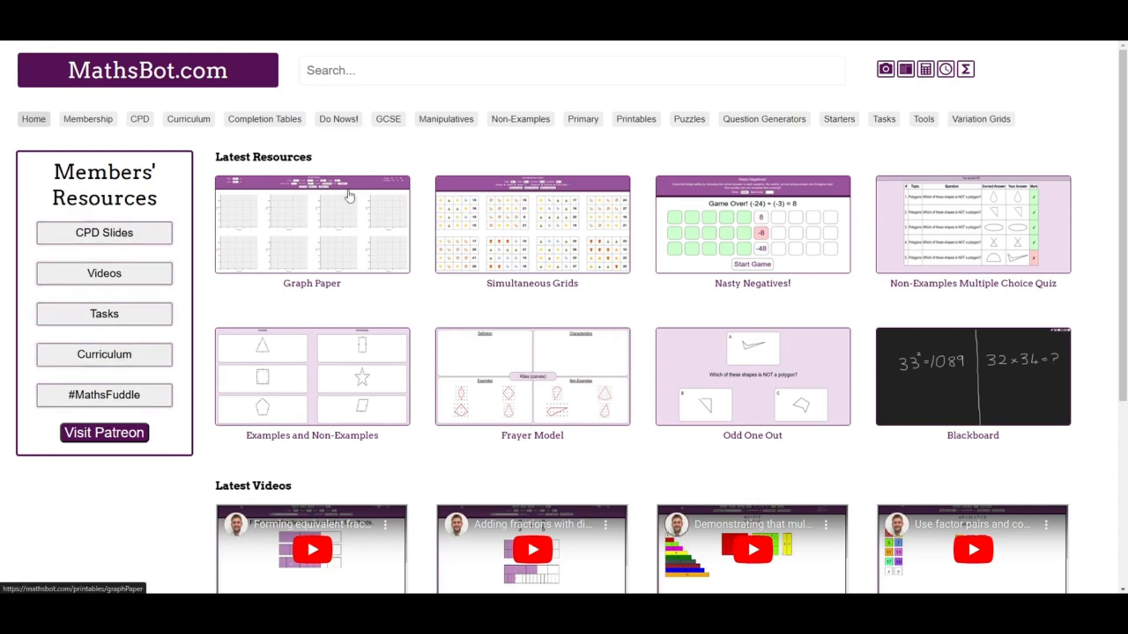
pyautogui.moveTo(87, 119)
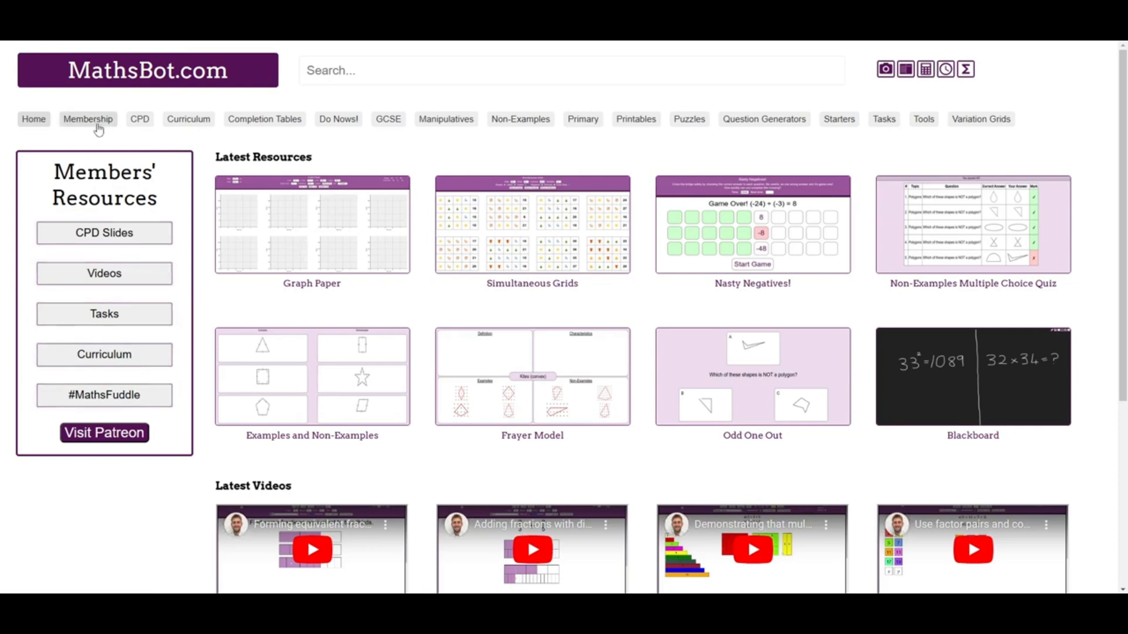
# Step: Open the Membership page showing Free, Individual £3 and Departmental £15 plans
pyautogui.click(87, 119)
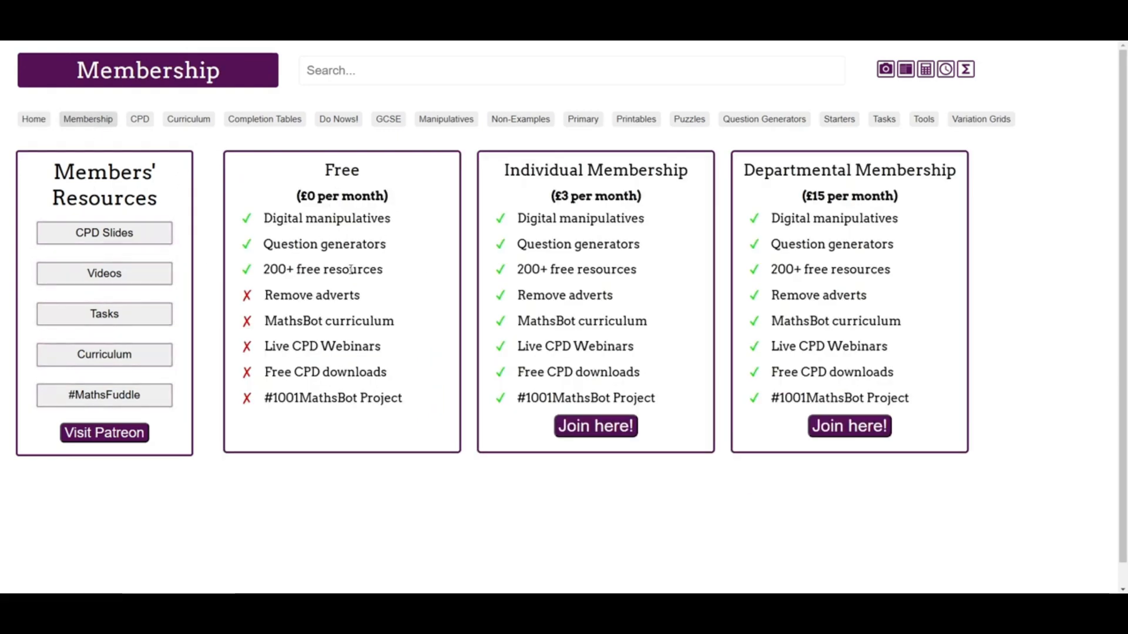